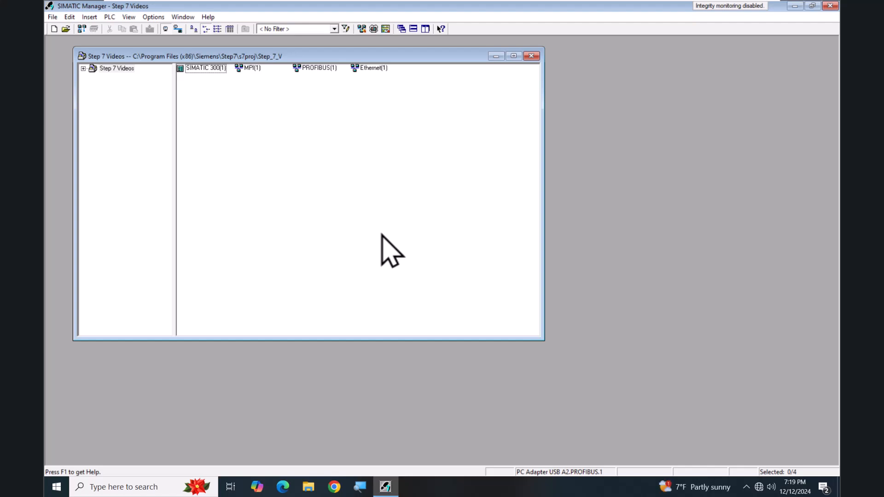
{"action": "mouse_move", "coordinate": [447, 375]}
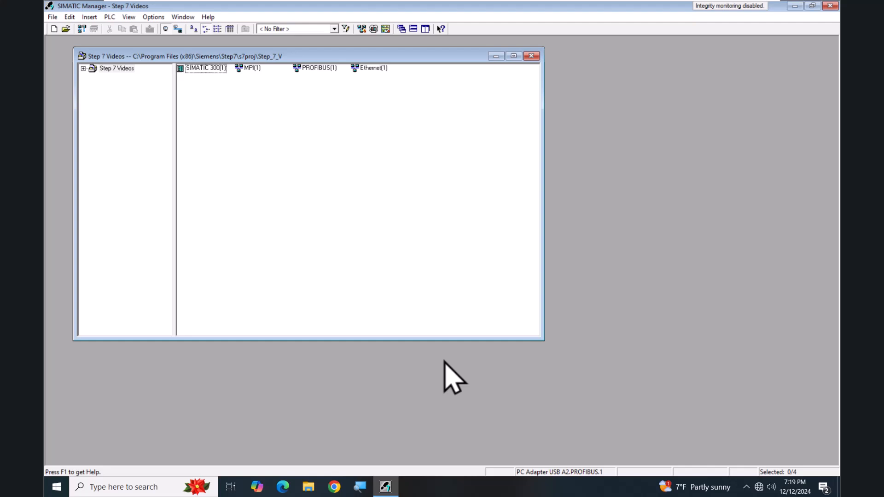
{"action": "mouse_move", "coordinate": [574, 467]}
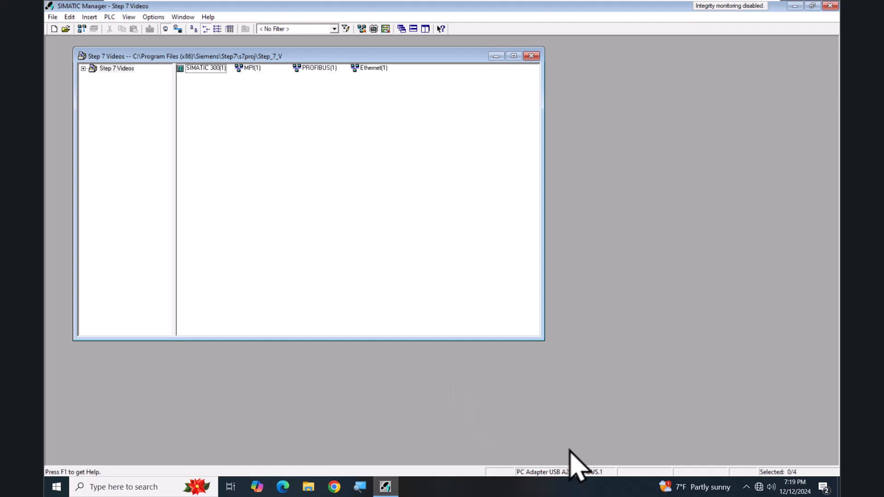
{"action": "mouse_move", "coordinate": [561, 462]}
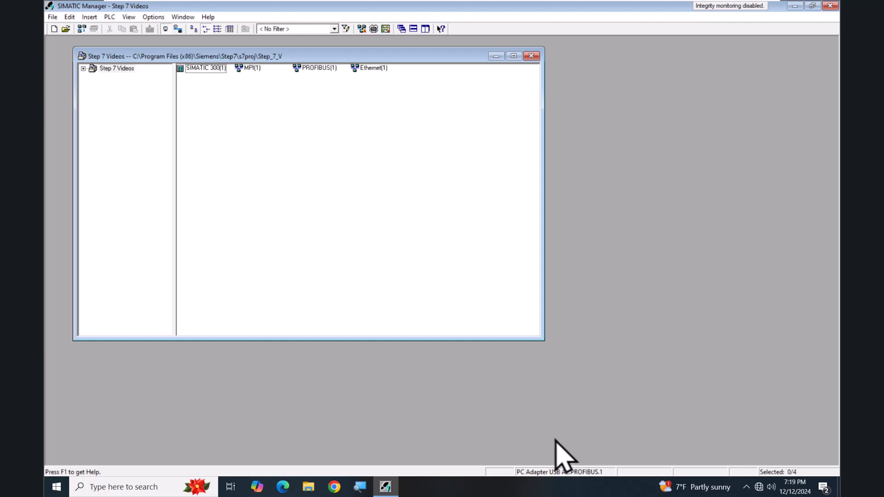
{"action": "mouse_move", "coordinate": [143, 42]}
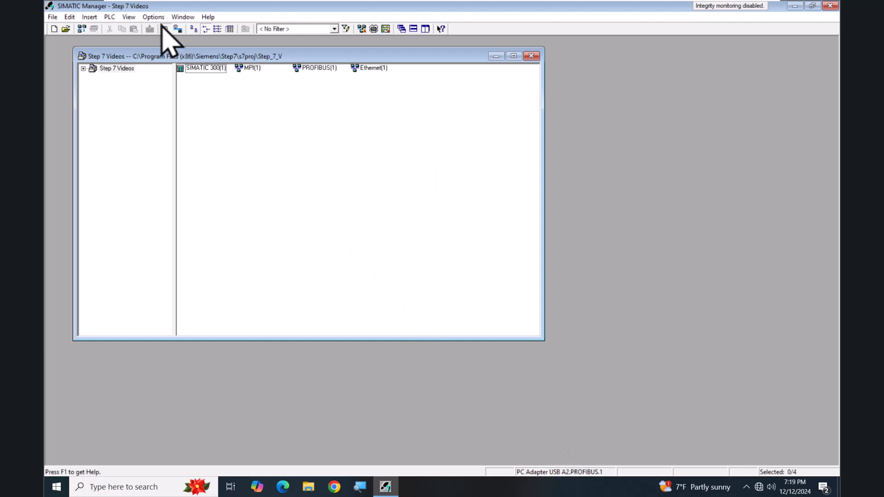
Open Options > Set PG/PC Interface, showing the PC Adapter USB A2 PROFIBUS assignment
{"action": "left_click", "coordinate": [153, 17]}
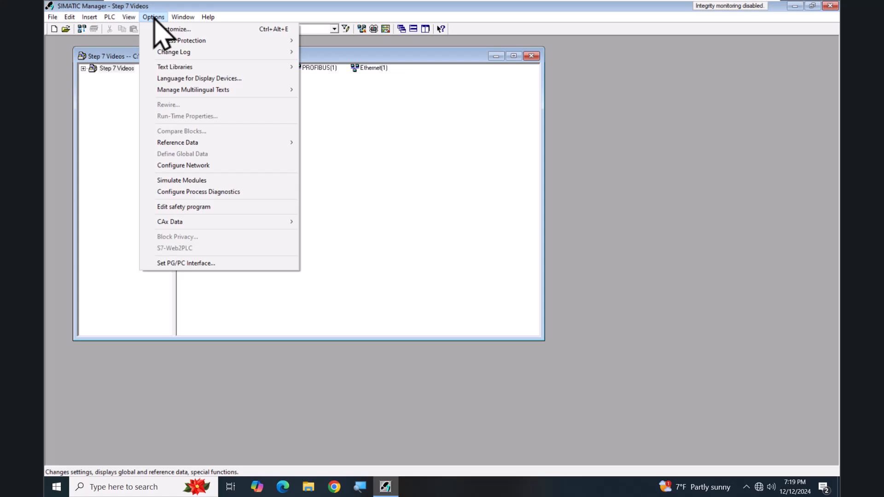
{"action": "mouse_move", "coordinate": [199, 263]}
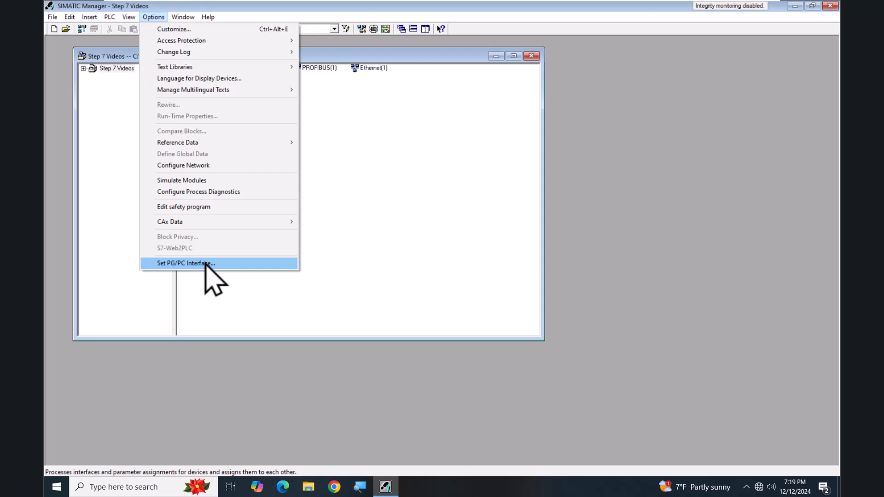
{"action": "left_click", "coordinate": [185, 263]}
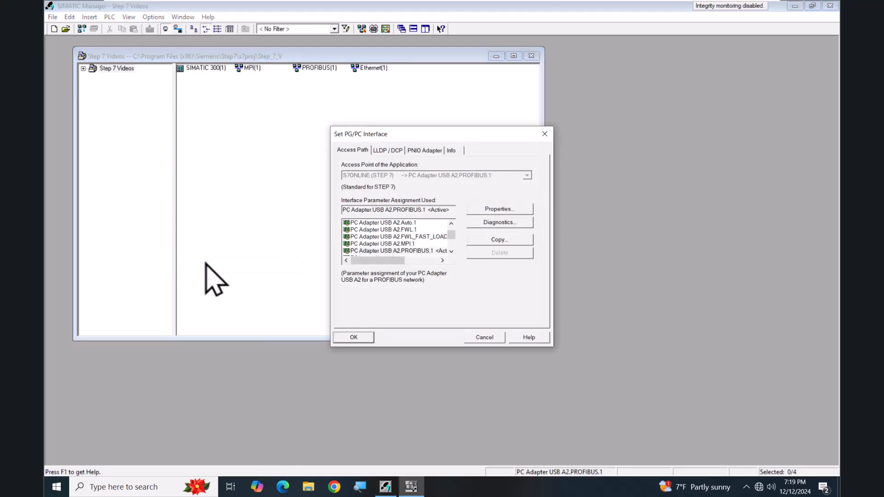
{"action": "mouse_move", "coordinate": [283, 197]}
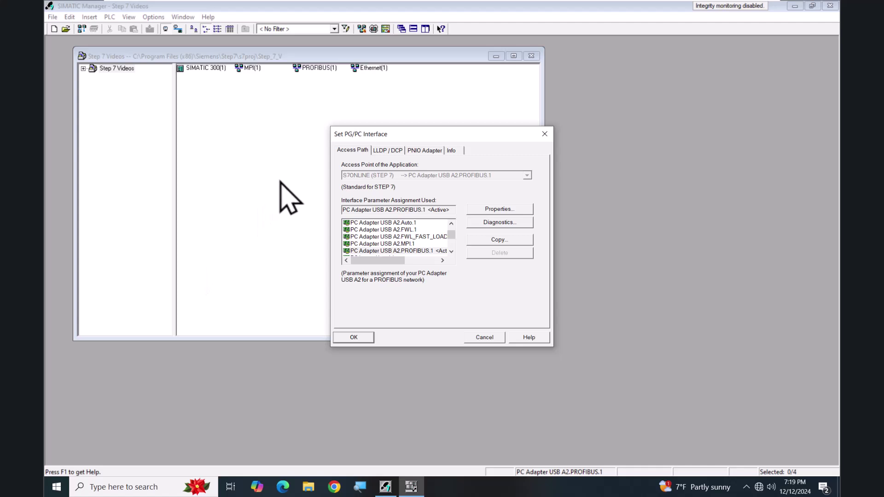
{"action": "mouse_move", "coordinate": [327, 186]}
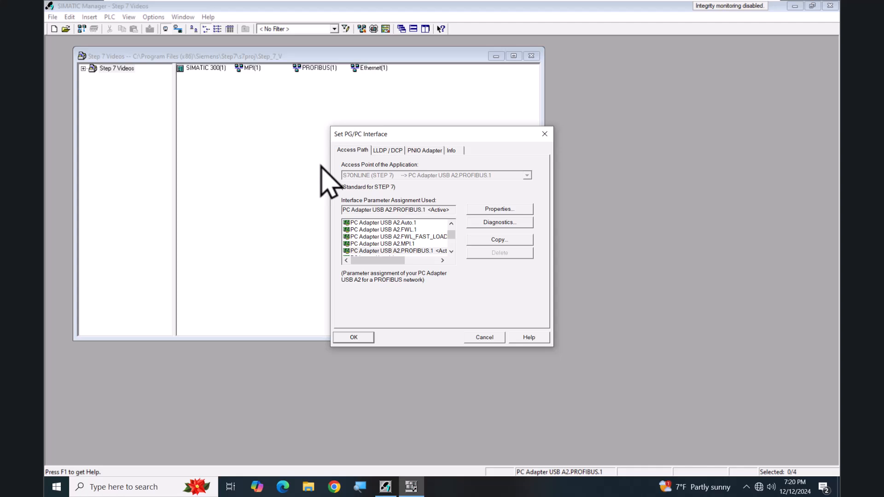
{"action": "mouse_move", "coordinate": [328, 231]}
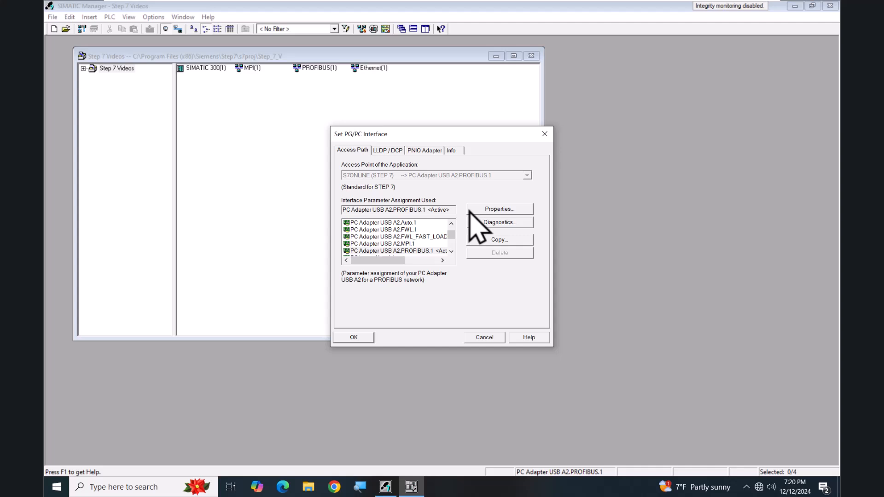
{"action": "left_click", "coordinate": [499, 209]}
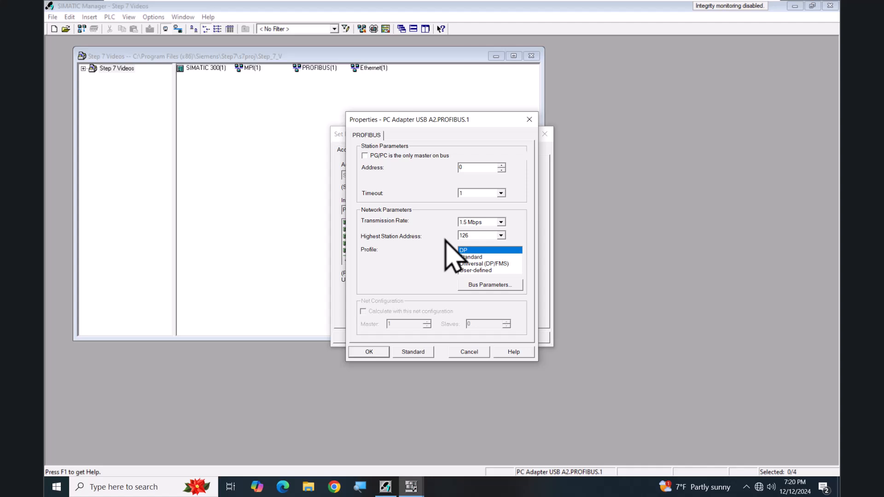
{"action": "mouse_move", "coordinate": [466, 334]}
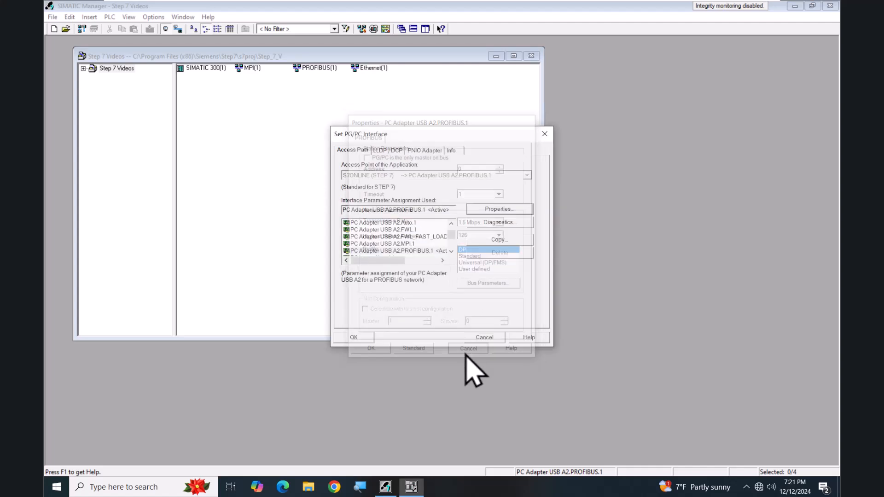
{"action": "left_click", "coordinate": [468, 348]}
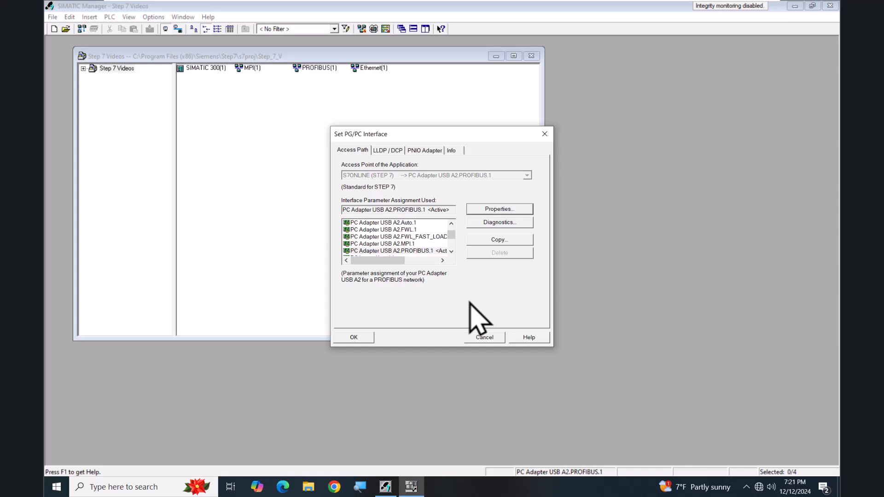
{"action": "mouse_move", "coordinate": [399, 240]}
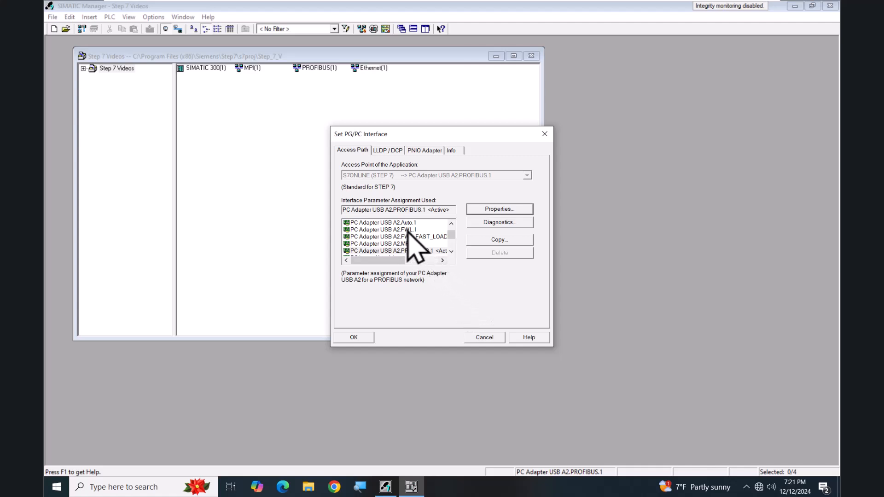
Select PC Adapter USB A2.Auto.1 and auto-detect its network: PROFIBUS DP at 1.5 Mbps
{"action": "left_click", "coordinate": [380, 222]}
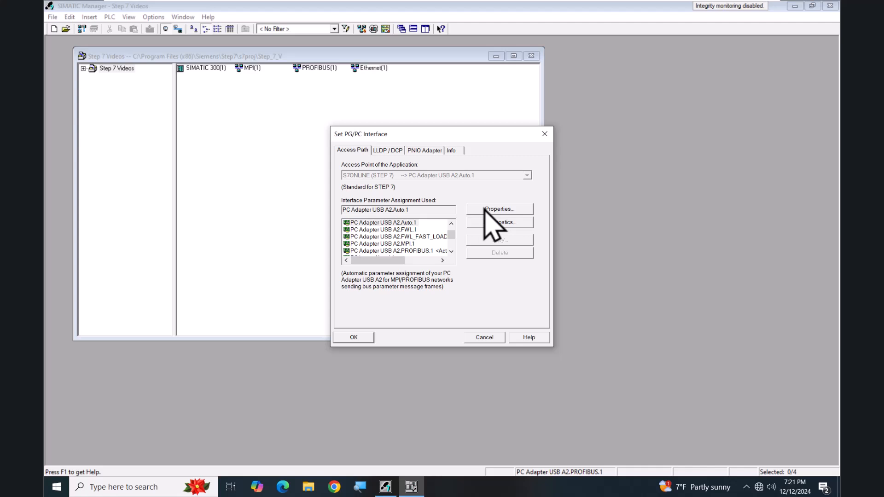
{"action": "left_click", "coordinate": [500, 209]}
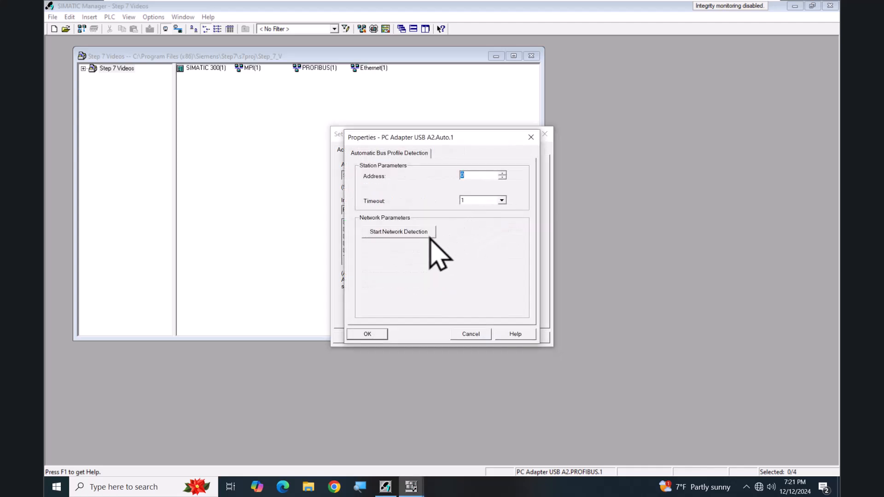
{"action": "left_click", "coordinate": [399, 232]}
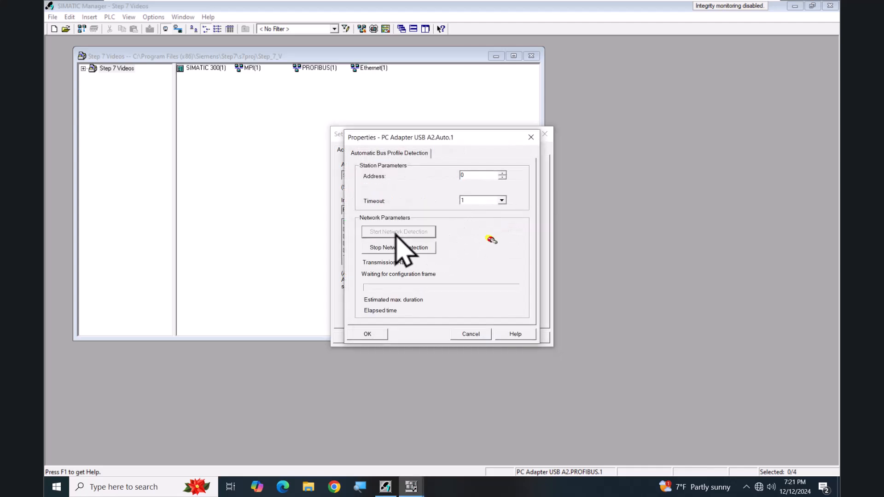
{"action": "mouse_move", "coordinate": [460, 271]}
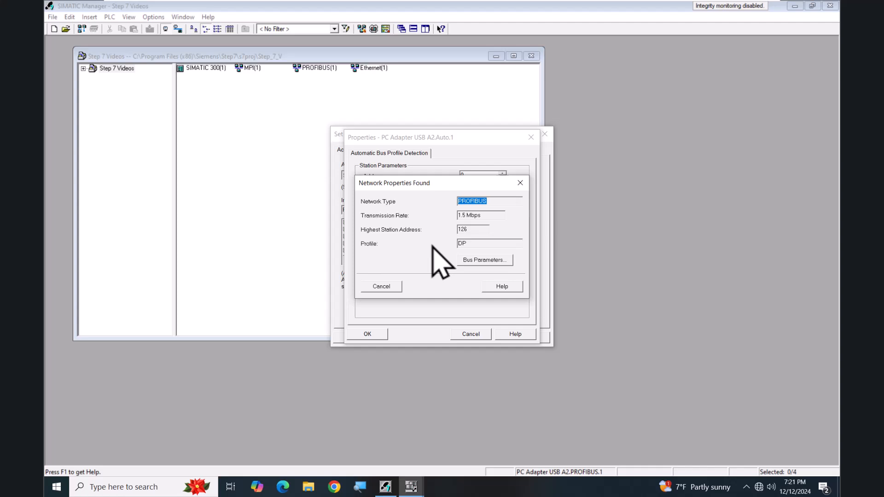
{"action": "mouse_move", "coordinate": [436, 273]}
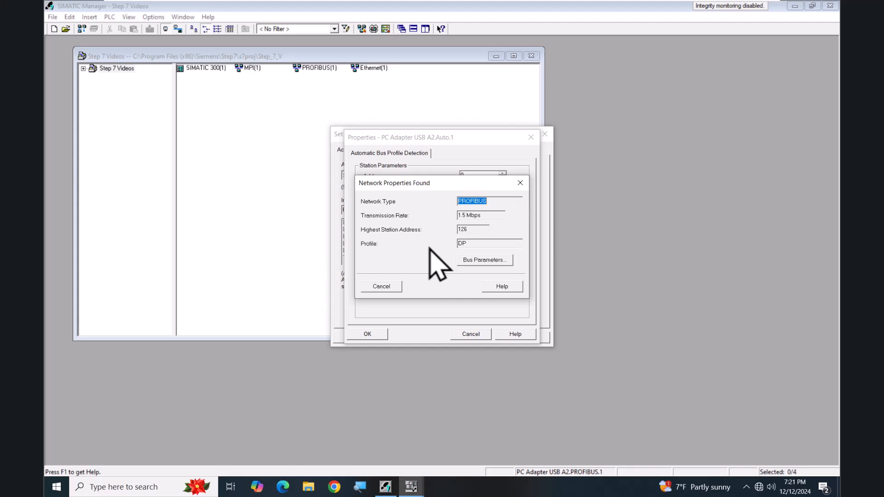
{"action": "left_click", "coordinate": [381, 286]}
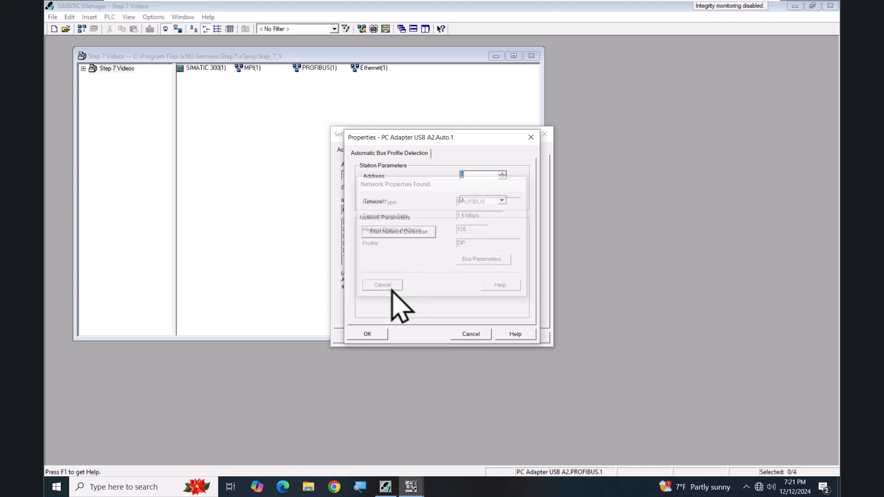
{"action": "left_click", "coordinate": [382, 285]}
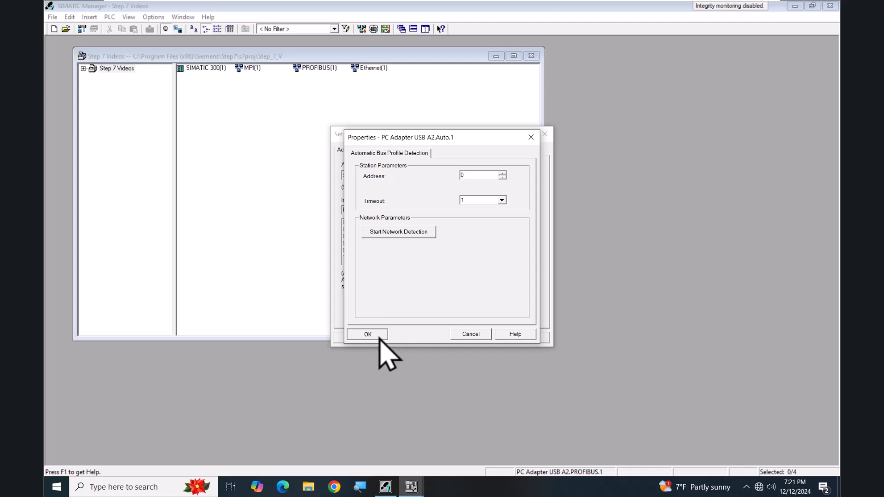
{"action": "left_click", "coordinate": [366, 334]}
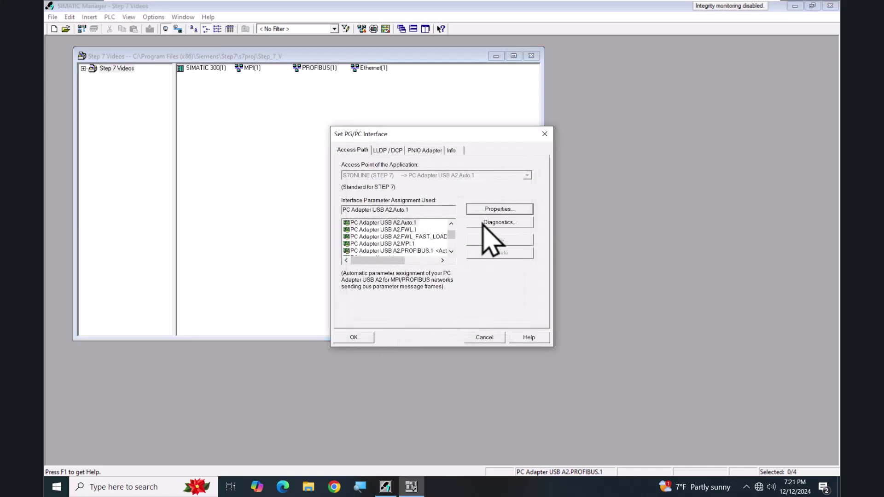
Run Auto adapter diagnostics: connection test OK at 1500 kbps, active bus nodes 0 and 2
{"action": "left_click", "coordinate": [499, 222]}
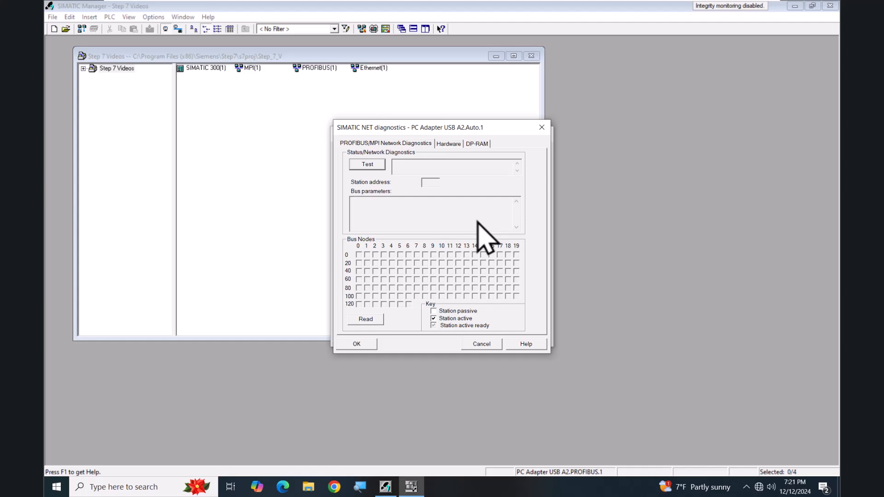
{"action": "left_click", "coordinate": [366, 164]}
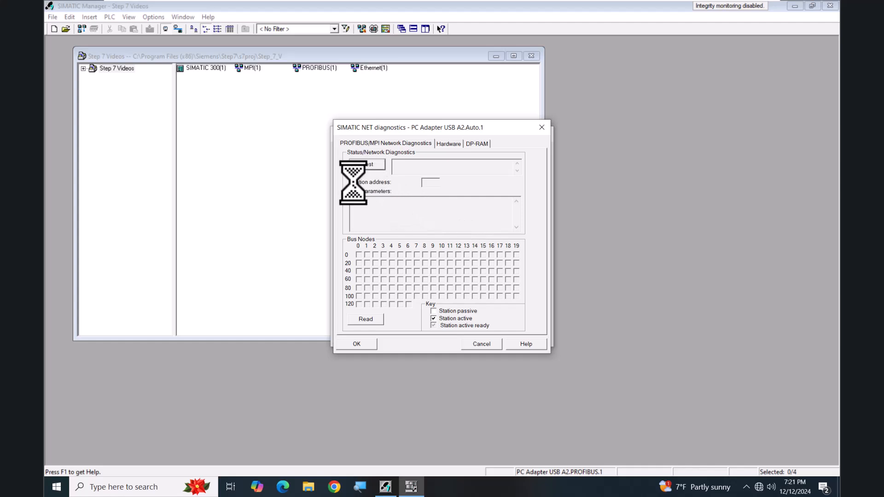
{"action": "left_click", "coordinate": [365, 164]}
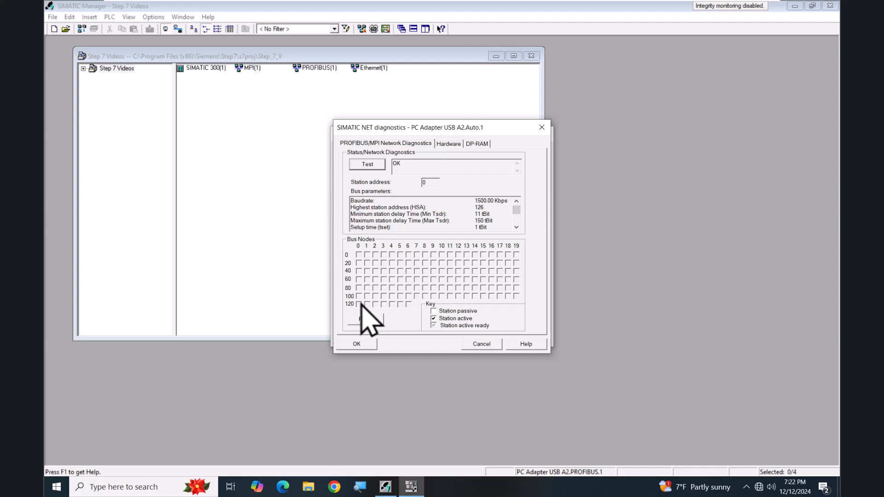
{"action": "left_click", "coordinate": [366, 319]}
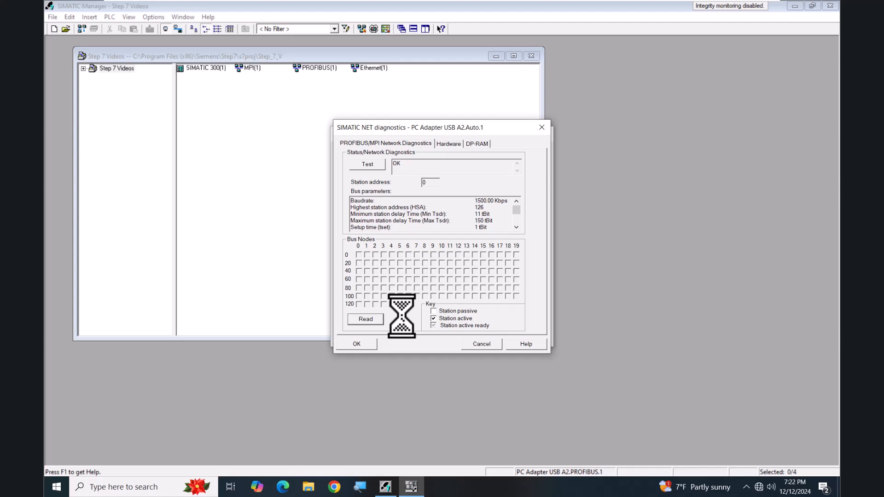
{"action": "left_click", "coordinate": [365, 319]}
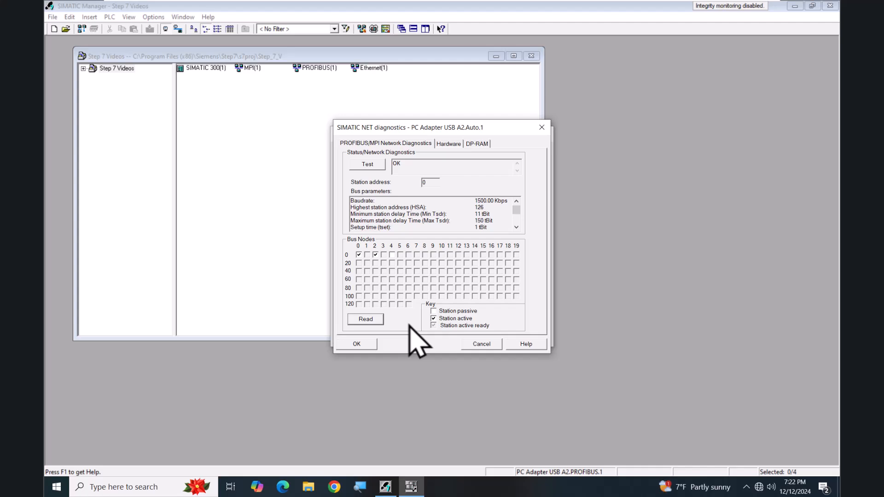
{"action": "mouse_move", "coordinate": [380, 307]}
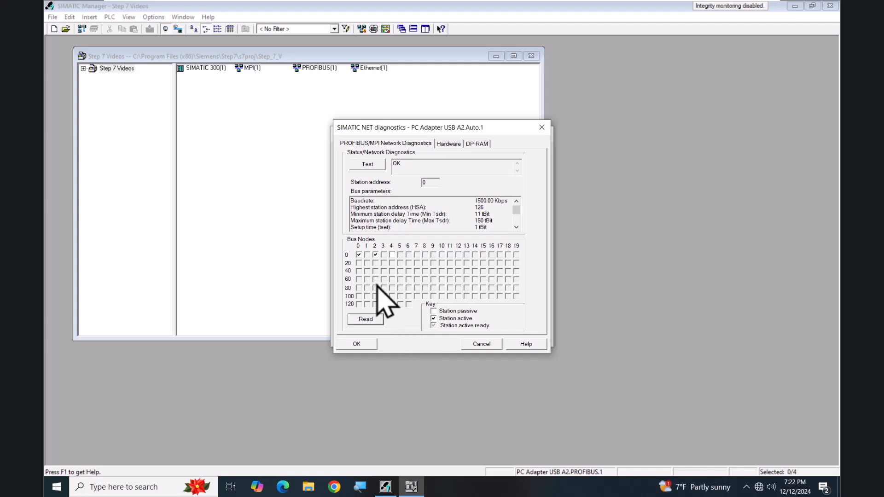
{"action": "mouse_move", "coordinate": [373, 272]}
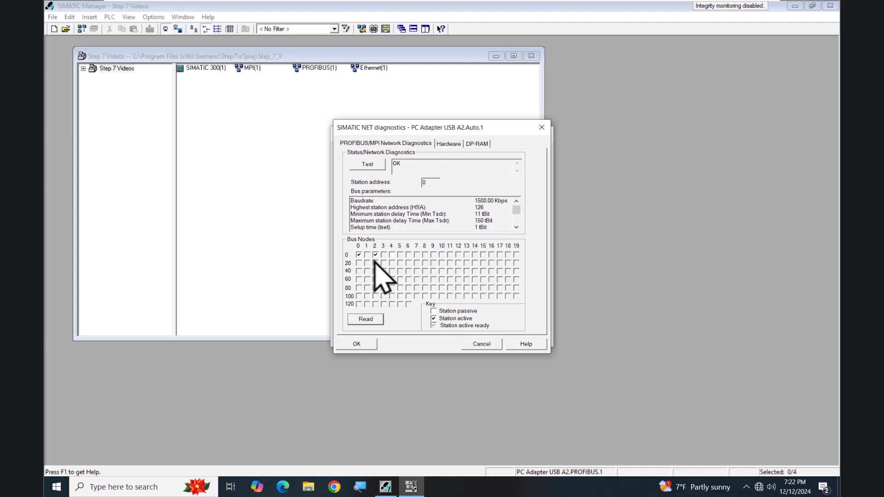
{"action": "mouse_move", "coordinate": [402, 283]}
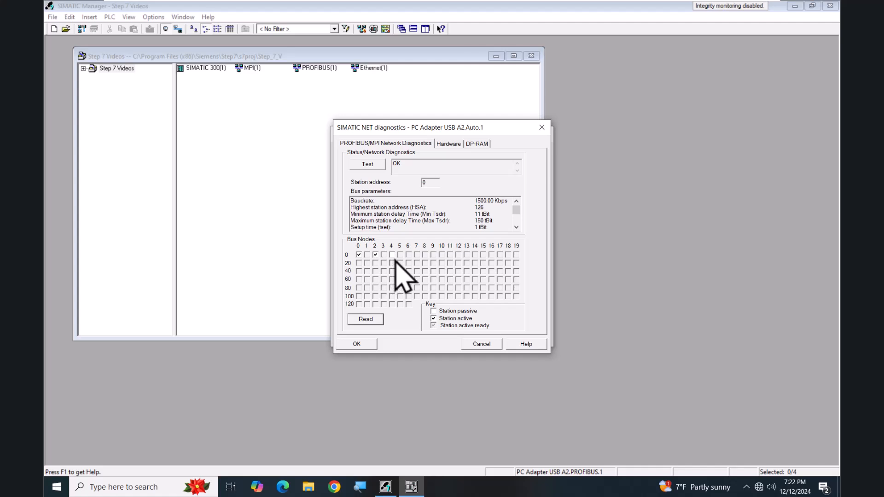
{"action": "mouse_move", "coordinate": [434, 321]}
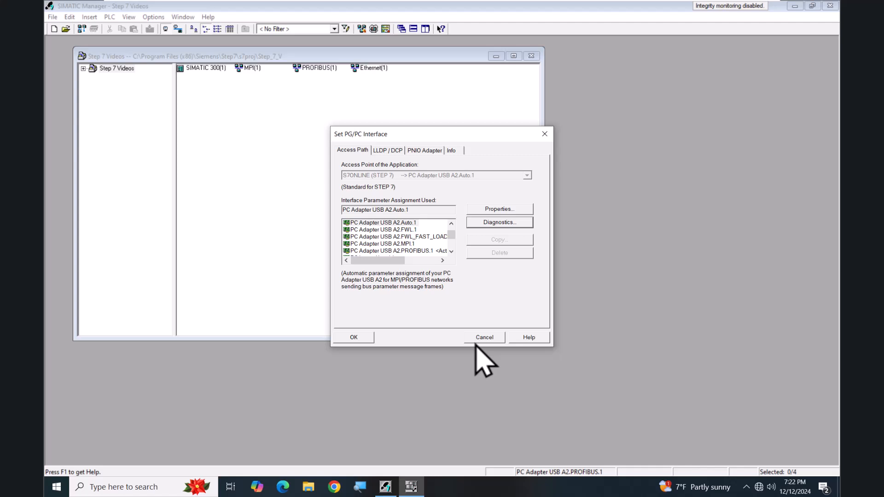
{"action": "mouse_move", "coordinate": [354, 338]}
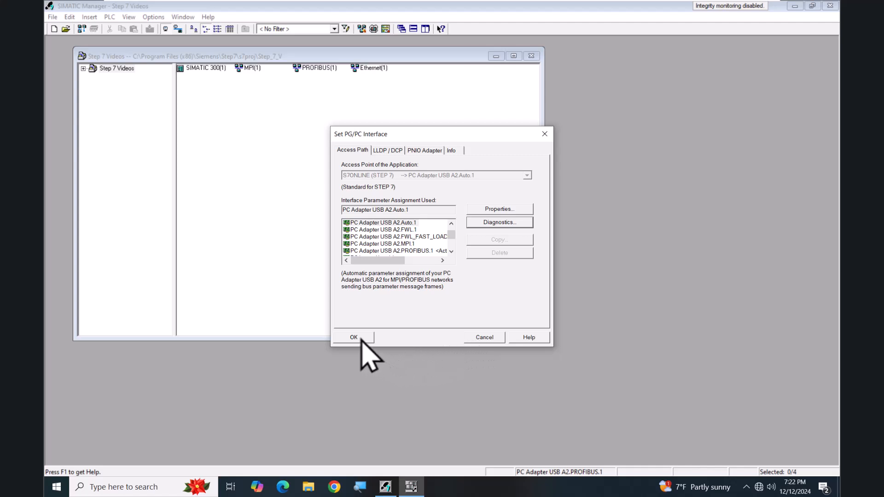
Accept the PC Adapter USB A2.Auto.1 assignment and confirm the access path change
{"action": "left_click", "coordinate": [353, 337]}
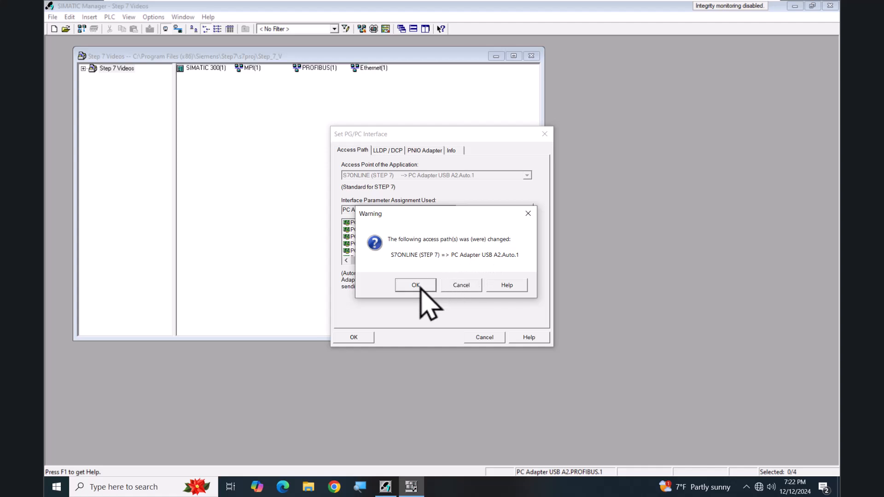
{"action": "left_click", "coordinate": [415, 285]}
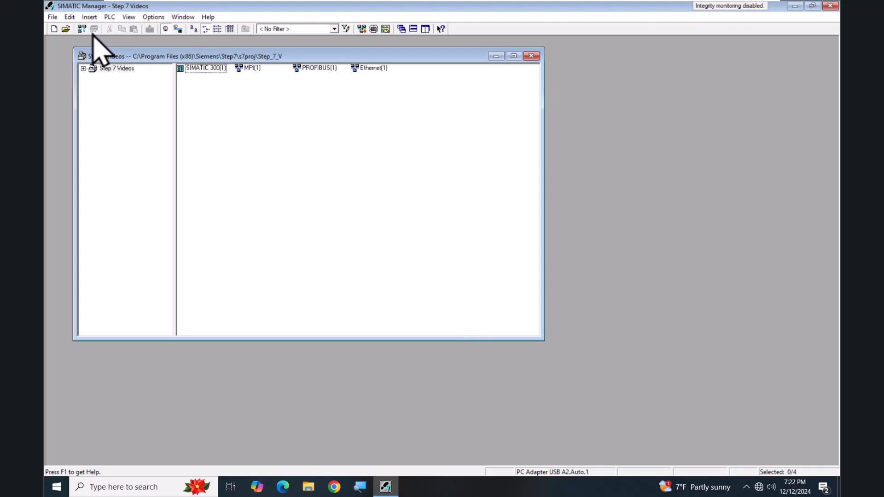
{"action": "mouse_move", "coordinate": [80, 29]}
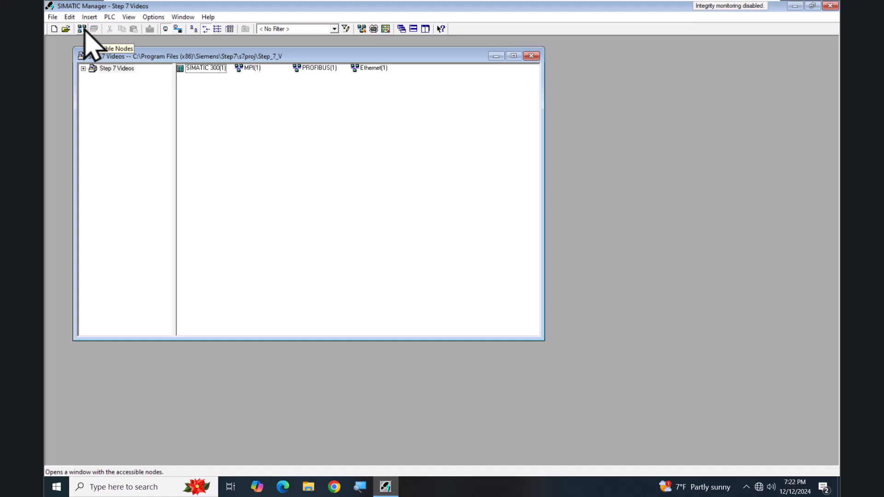
Open Accessible Nodes and expand PROFIBUS = 2 (direct) to show its Blocks
{"action": "left_click", "coordinate": [81, 29]}
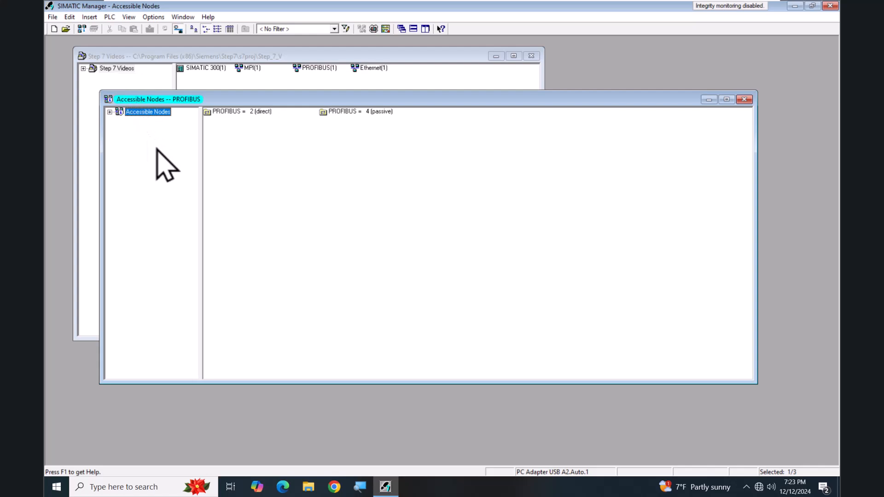
{"action": "mouse_move", "coordinate": [177, 172]}
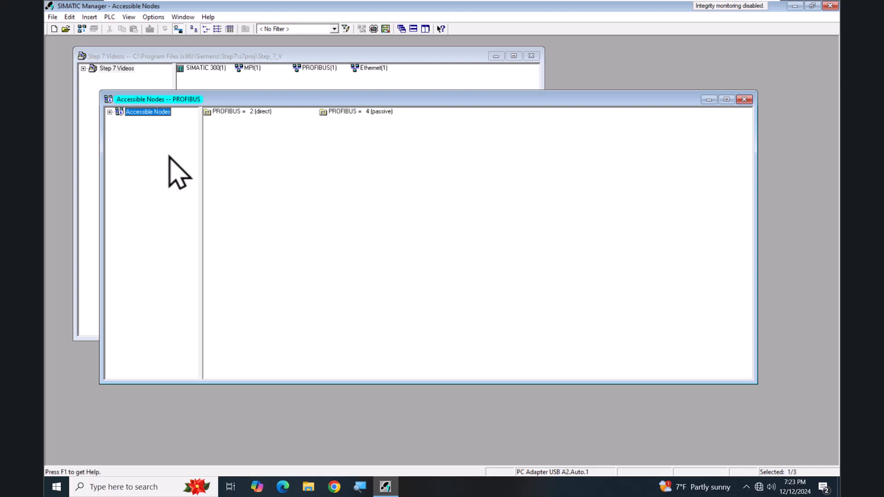
{"action": "left_click", "coordinate": [109, 113]}
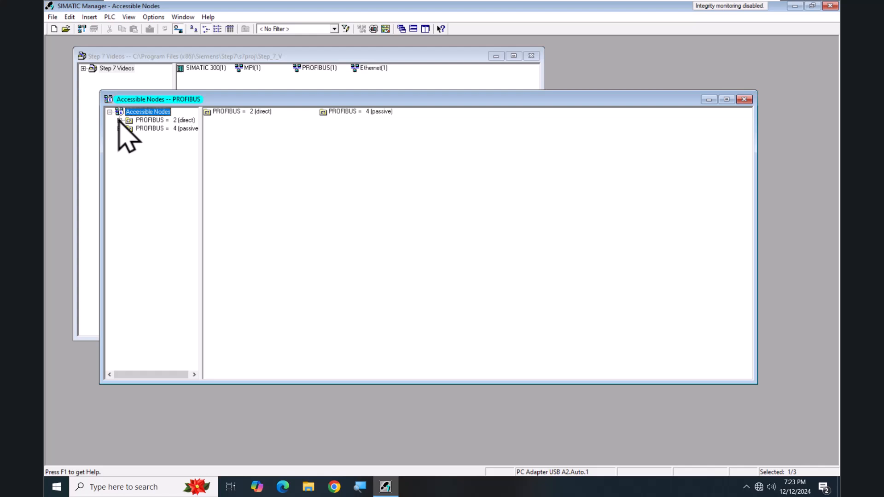
{"action": "left_click", "coordinate": [117, 120]}
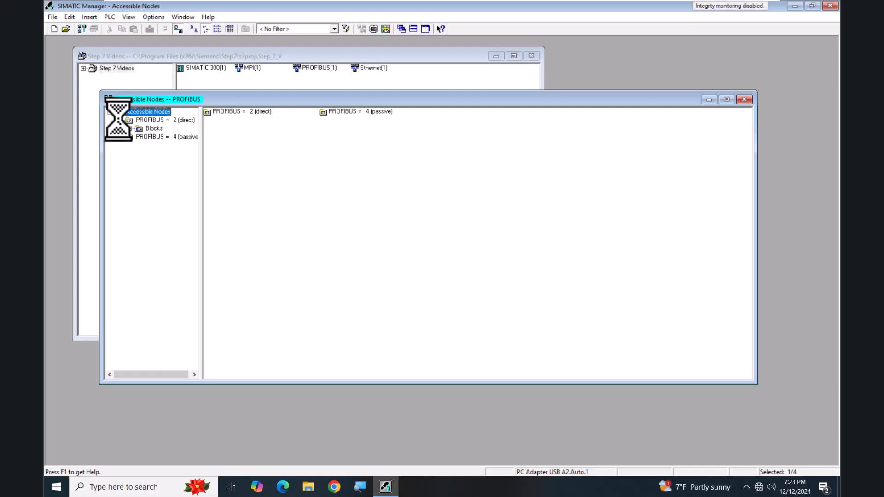
{"action": "left_click", "coordinate": [154, 128]}
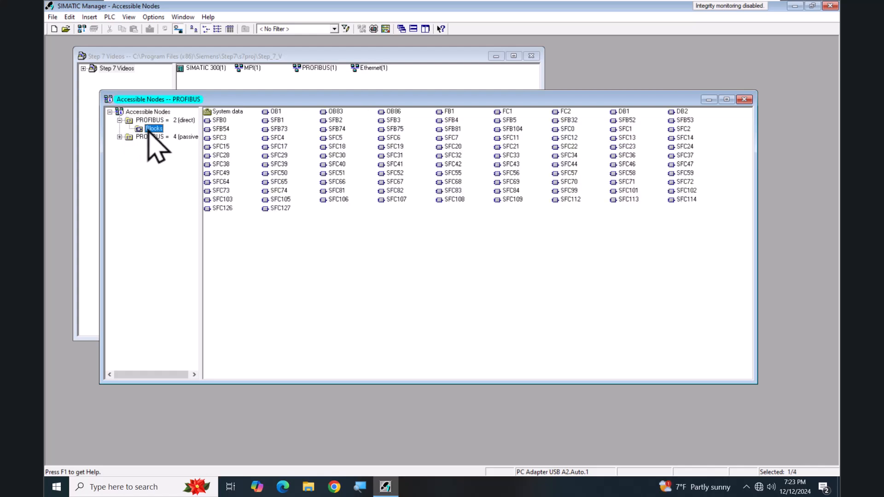
{"action": "mouse_move", "coordinate": [280, 136]}
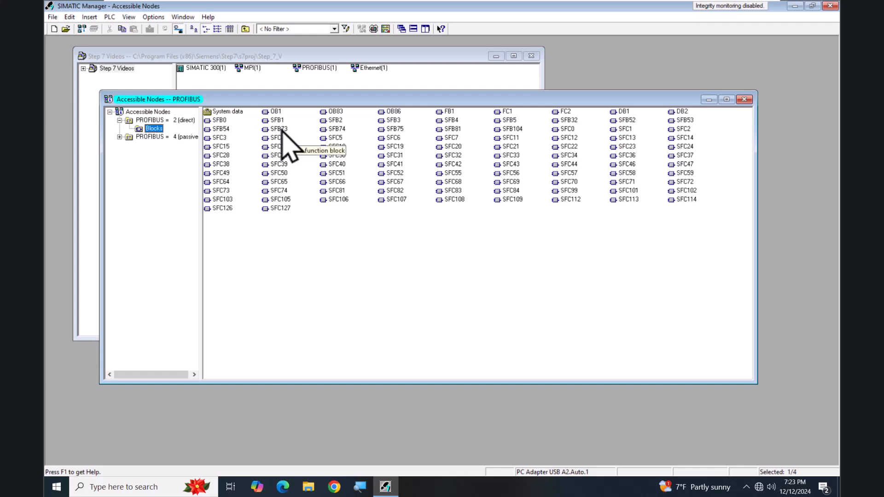
{"action": "mouse_move", "coordinate": [281, 127]}
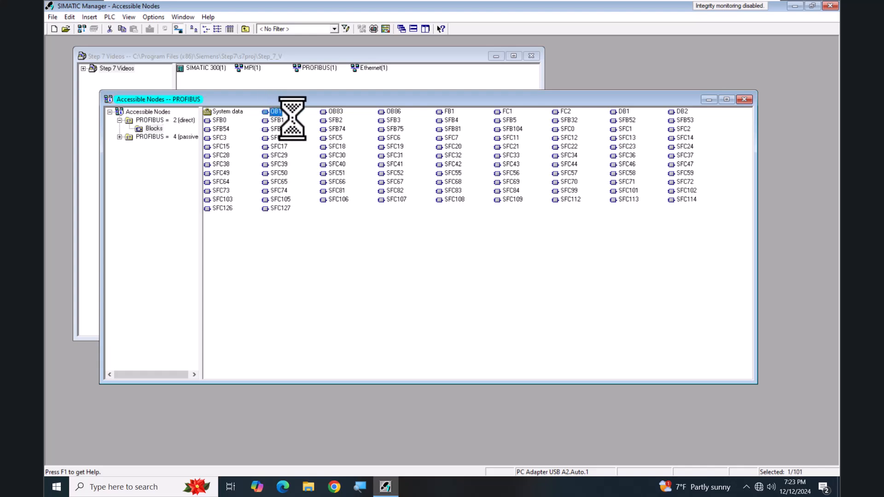
Open OB1 online, dismiss both symbol warnings, and switch monitoring on
{"action": "double_click", "coordinate": [275, 111]}
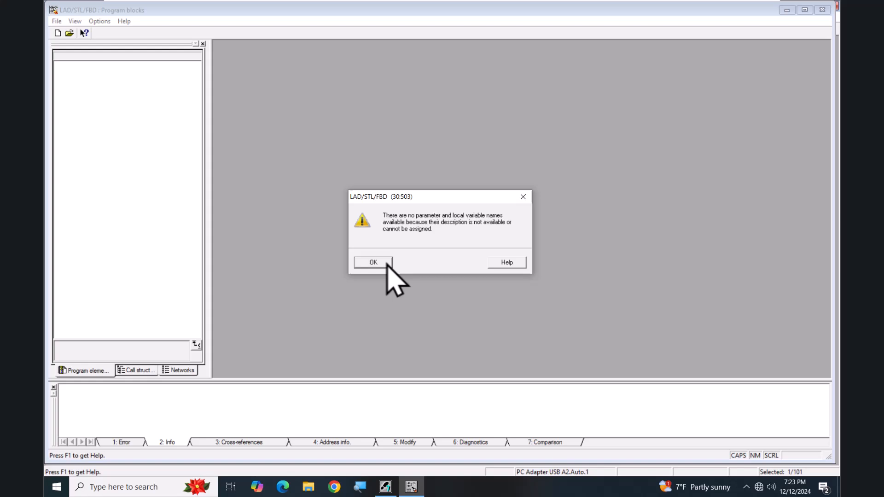
{"action": "left_click", "coordinate": [373, 263]}
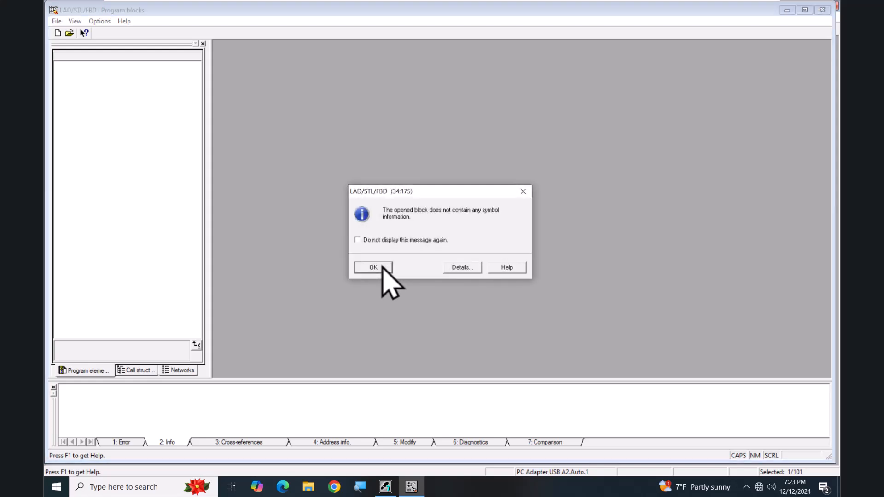
{"action": "left_click", "coordinate": [373, 268]}
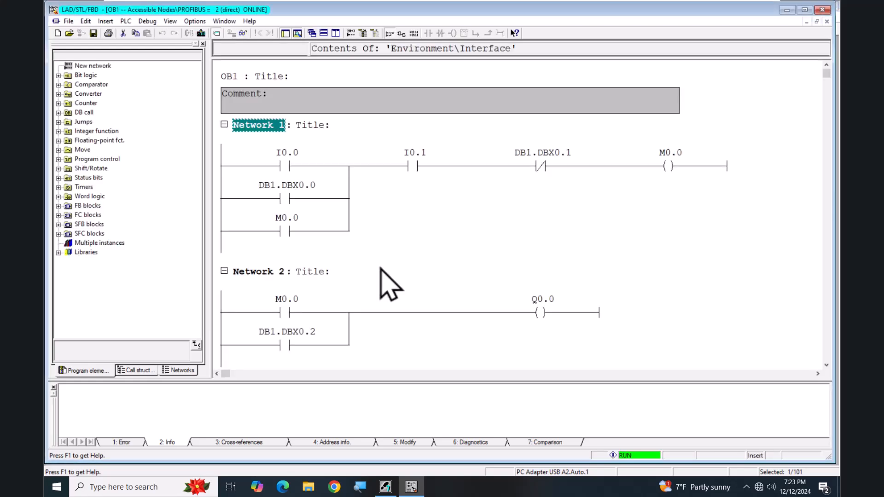
{"action": "mouse_move", "coordinate": [242, 33]}
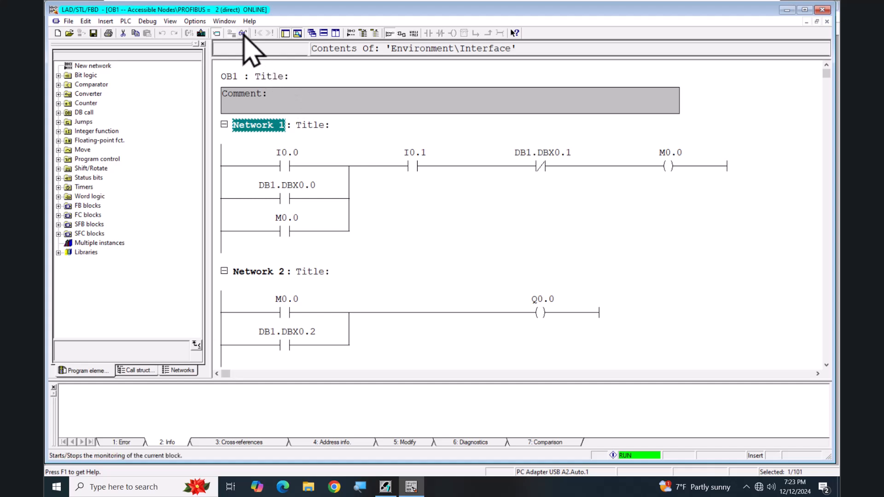
{"action": "left_click", "coordinate": [244, 33]}
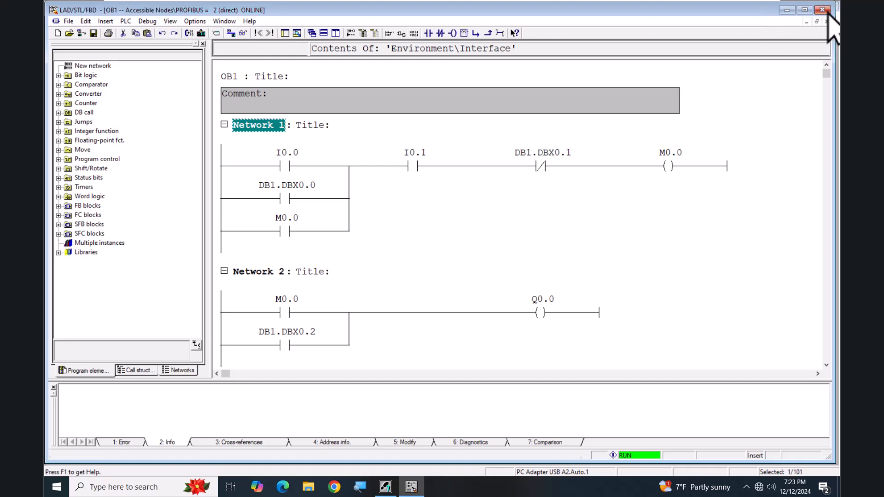
Close the OB1 editor and Accessible Nodes, then open Set PG/PC Interface
{"action": "left_click", "coordinate": [820, 10]}
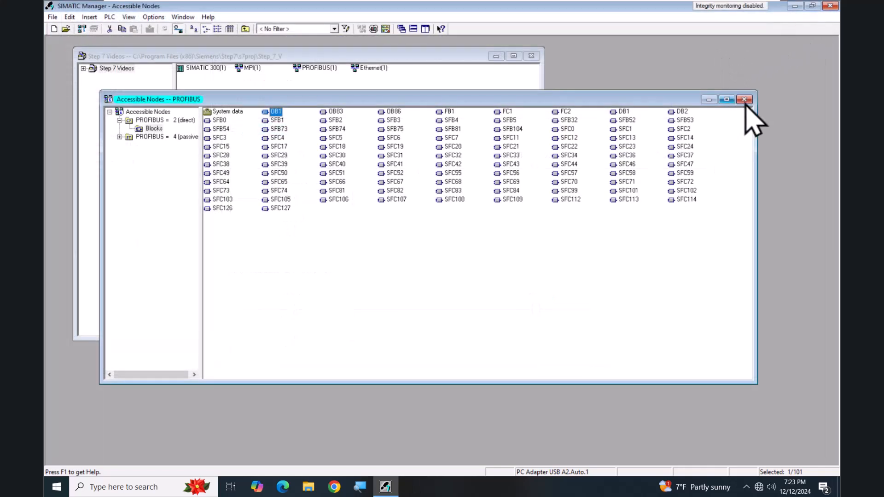
{"action": "left_click", "coordinate": [744, 100]}
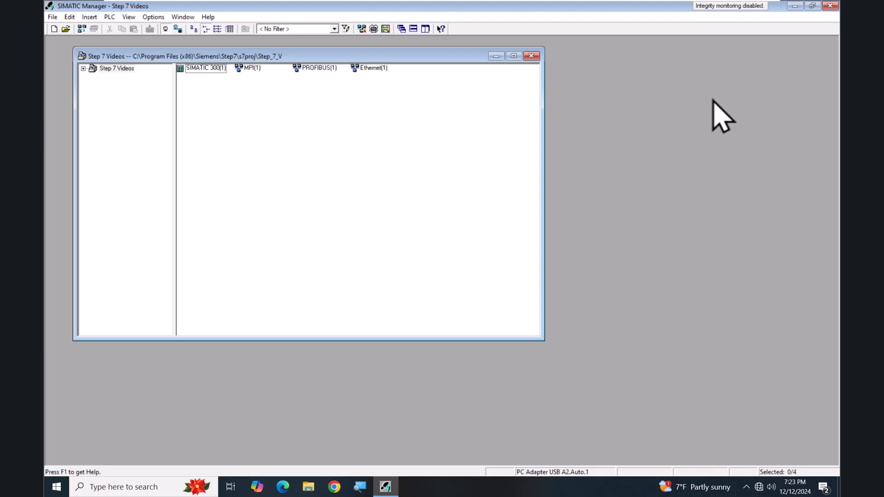
{"action": "mouse_move", "coordinate": [213, 95]}
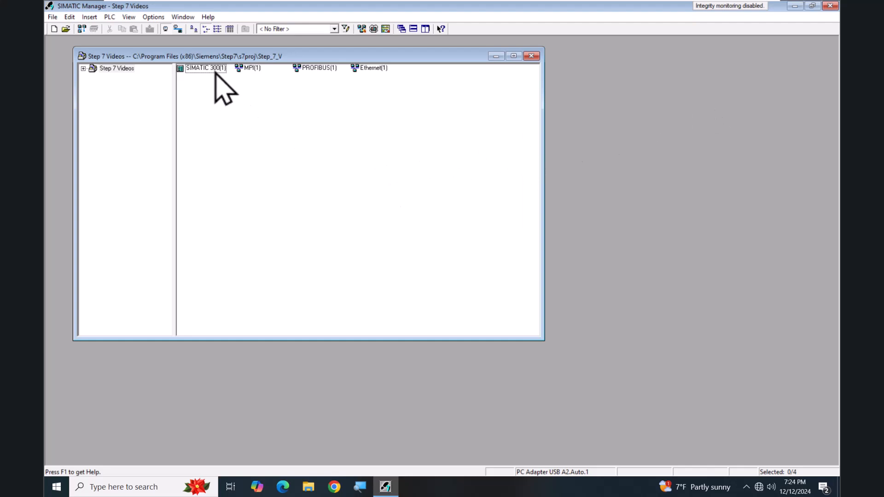
{"action": "left_click", "coordinate": [153, 17]}
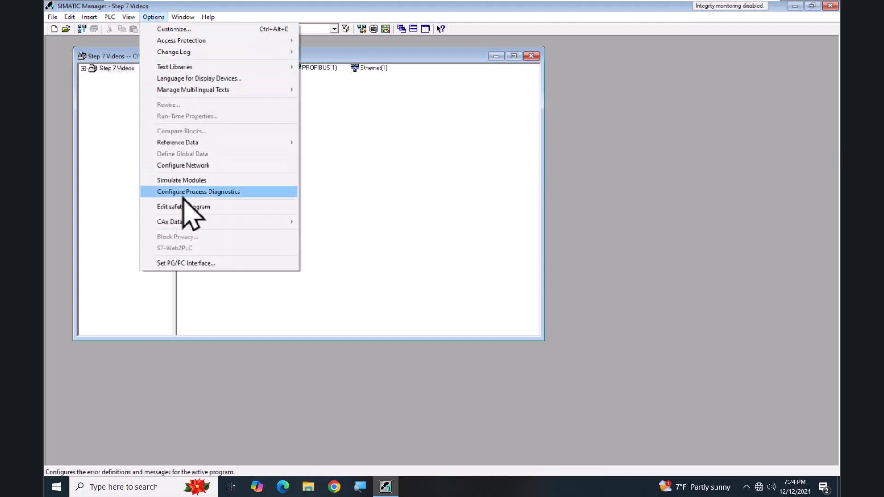
{"action": "left_click", "coordinate": [185, 263]}
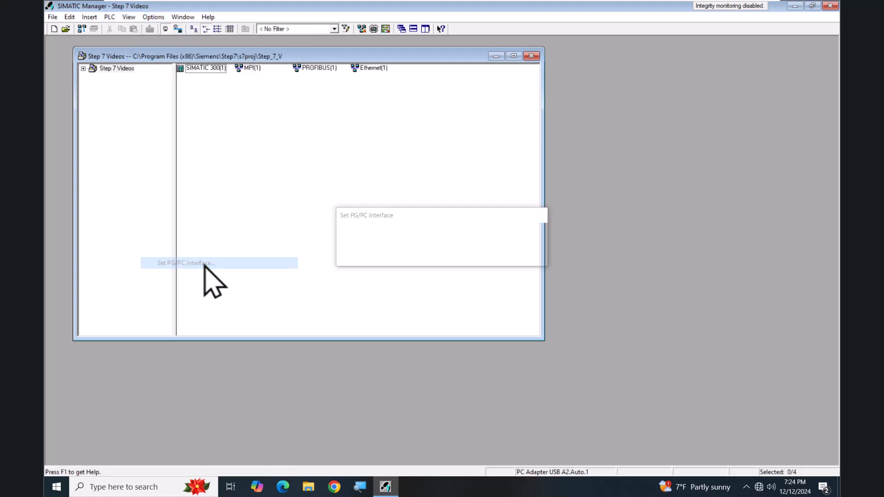
{"action": "left_click", "coordinate": [186, 263]}
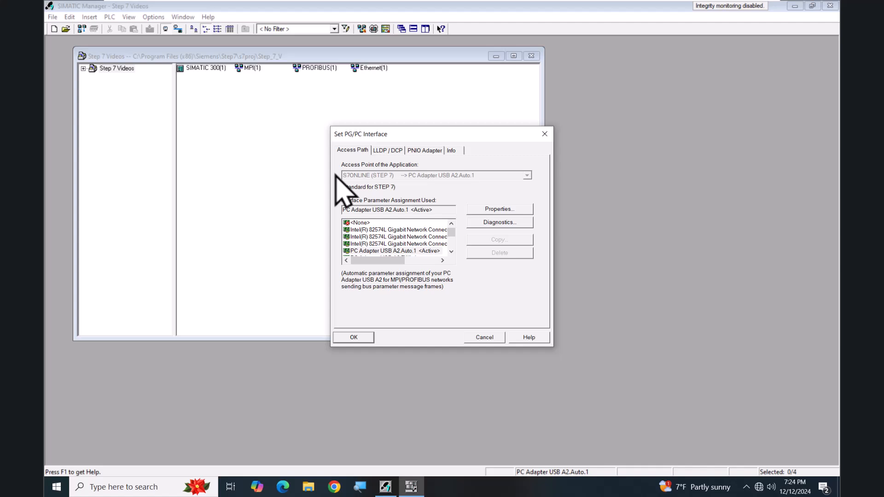
{"action": "mouse_move", "coordinate": [354, 199]}
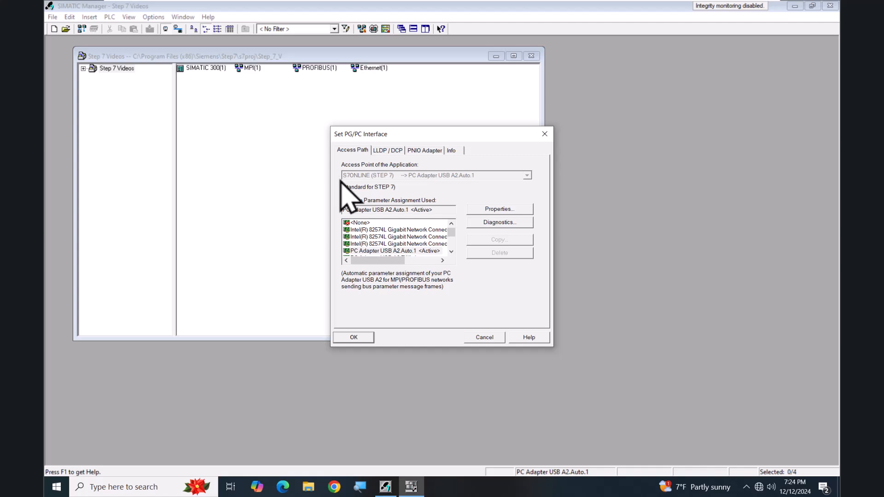
Select Intel(R) 82574L Gigabit Network Connection.TCPIP.1 and open its network properties
{"action": "left_click", "coordinate": [395, 236]}
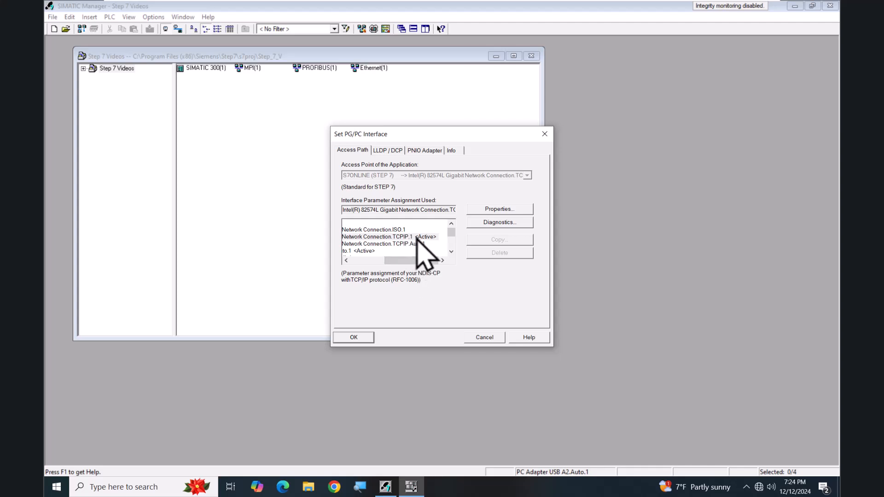
{"action": "left_click_drag", "start_coordinate": [414, 260], "coordinate": [397, 260]}
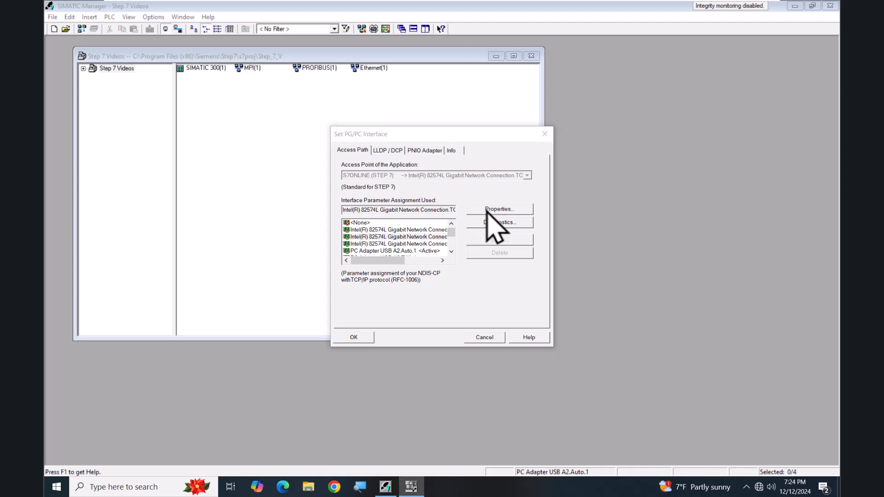
{"action": "left_click", "coordinate": [500, 209]}
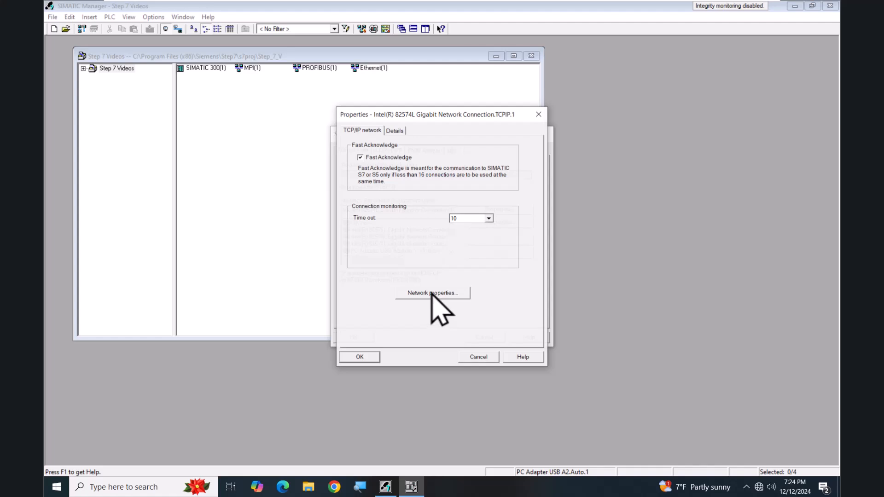
{"action": "left_click", "coordinate": [432, 293]}
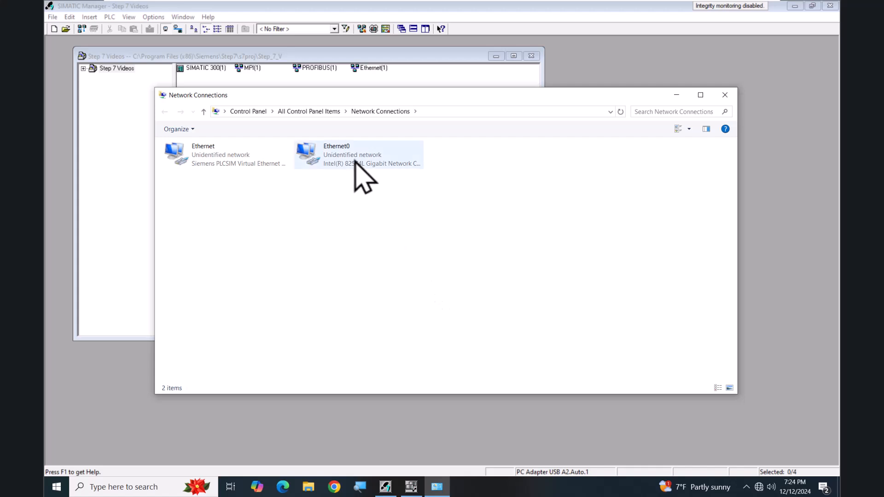
Open Ethernet0's properties and view its Internet Protocol Version 4 (TCP/IPv4) settings
{"action": "right_click", "coordinate": [358, 156]}
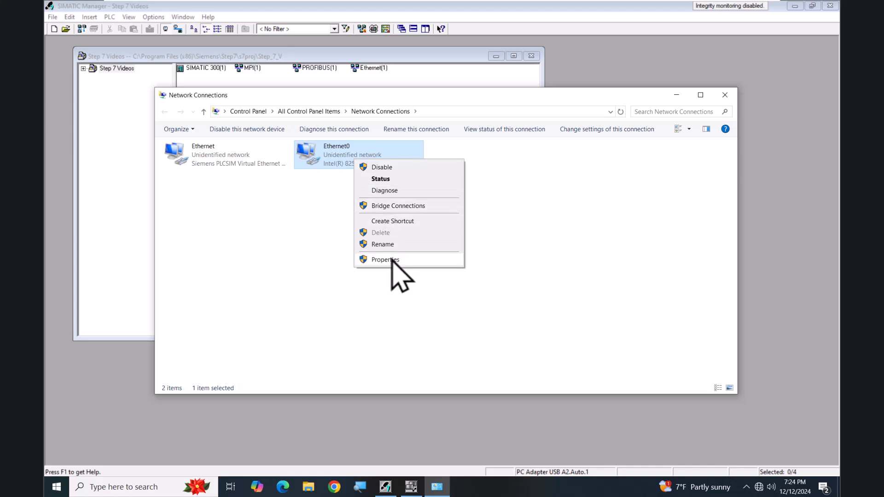
{"action": "left_click", "coordinate": [385, 260]}
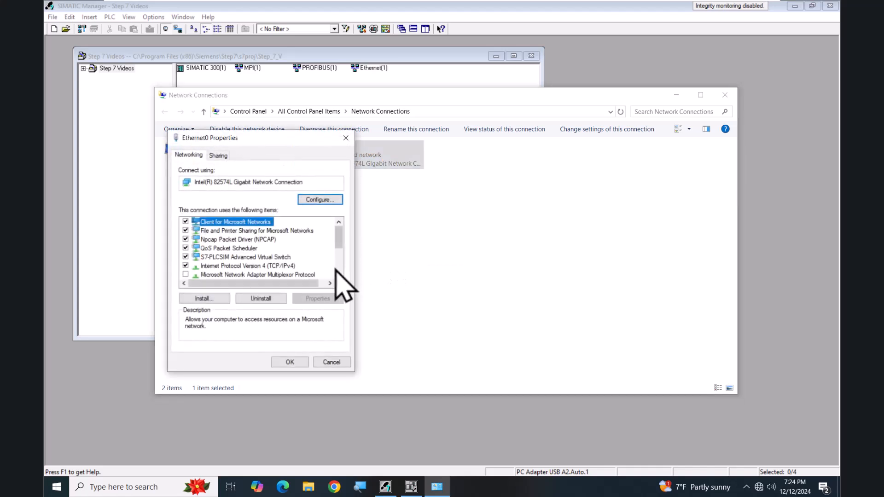
{"action": "left_click", "coordinate": [248, 265]}
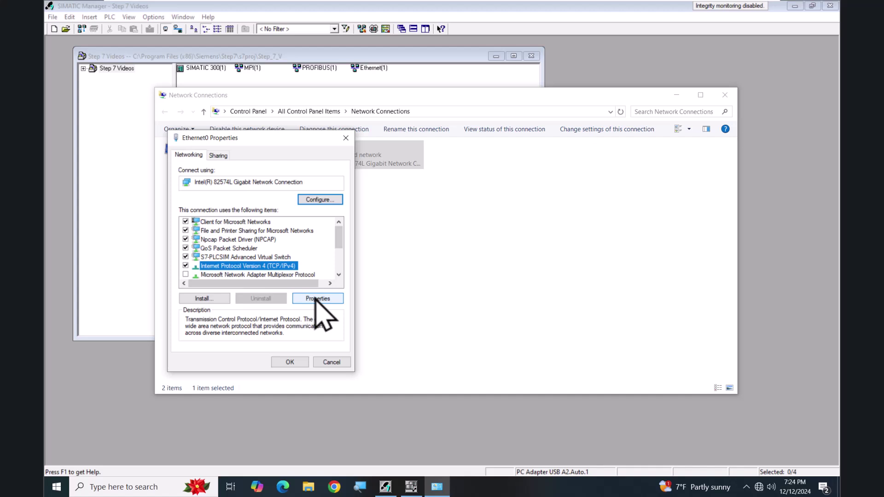
{"action": "left_click", "coordinate": [331, 362]}
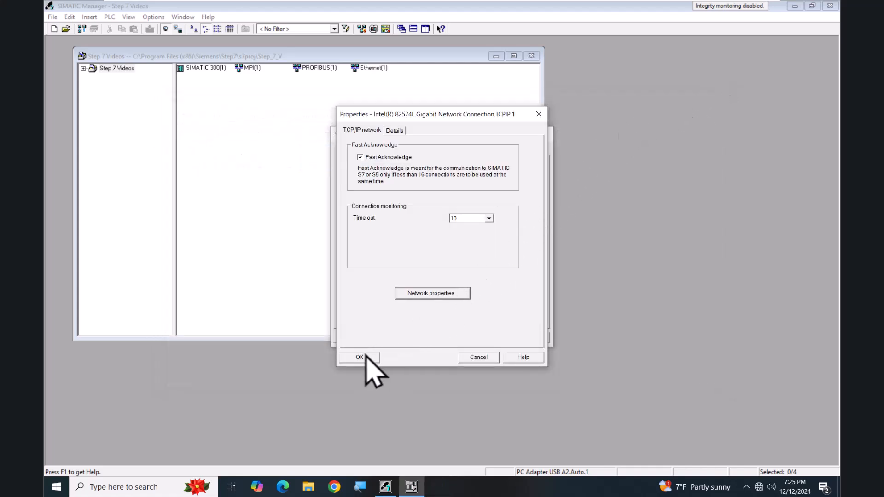
Accept the TCP/IP properties, confirm the access path warning, and apply the Intel TCPIP.1 interface
{"action": "left_click", "coordinate": [360, 357]}
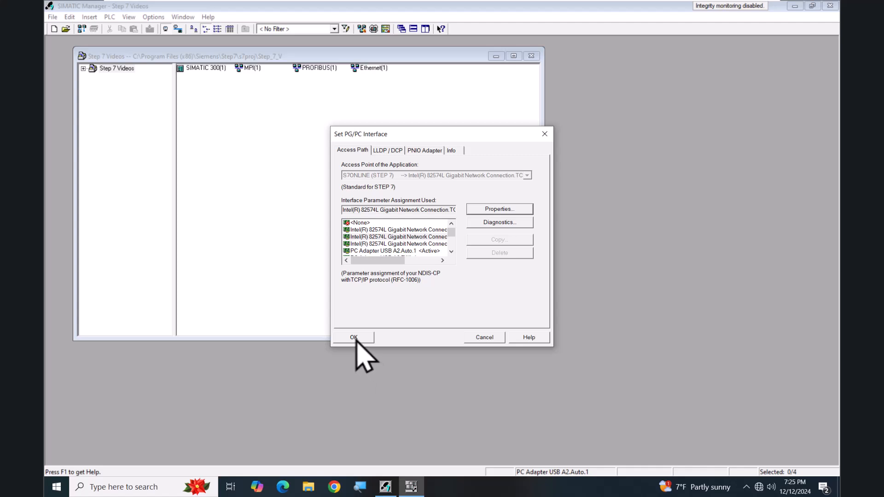
{"action": "left_click", "coordinate": [353, 337]}
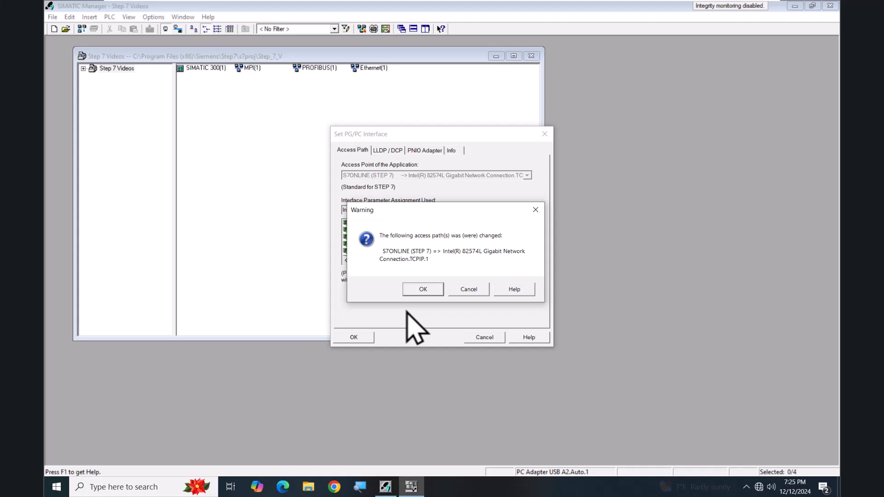
{"action": "left_click", "coordinate": [423, 289]}
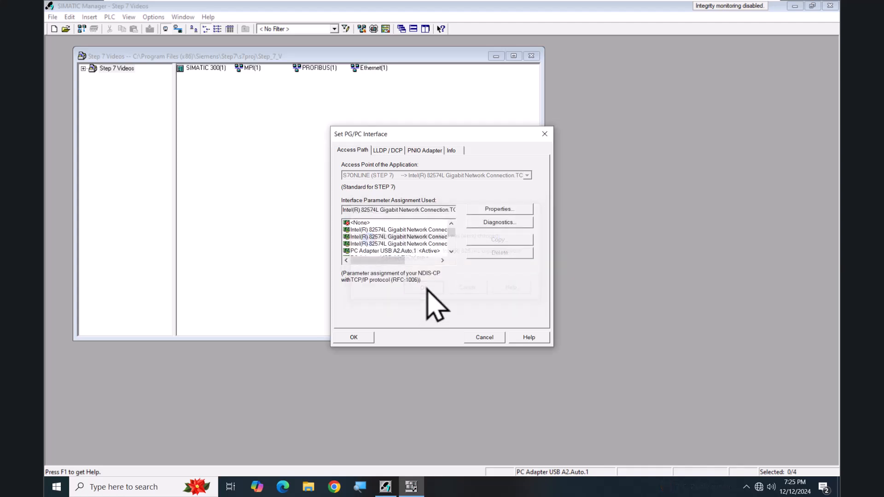
{"action": "left_click", "coordinate": [353, 337]}
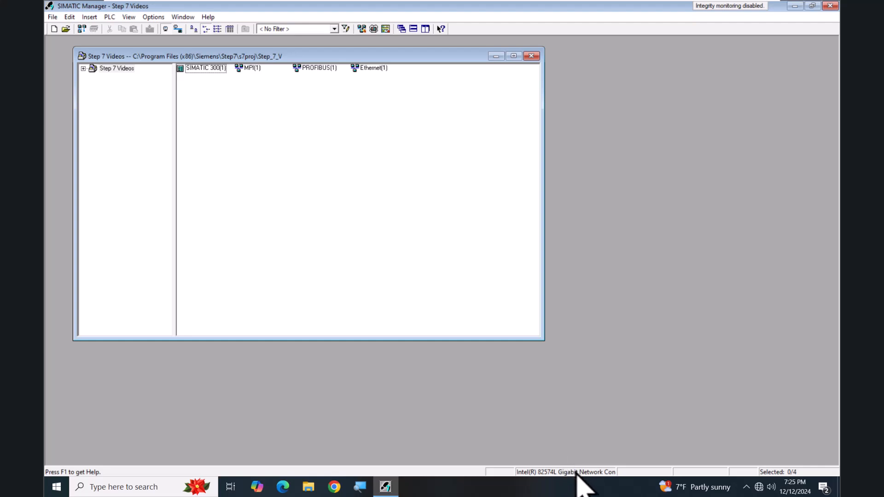
{"action": "mouse_move", "coordinate": [582, 485]}
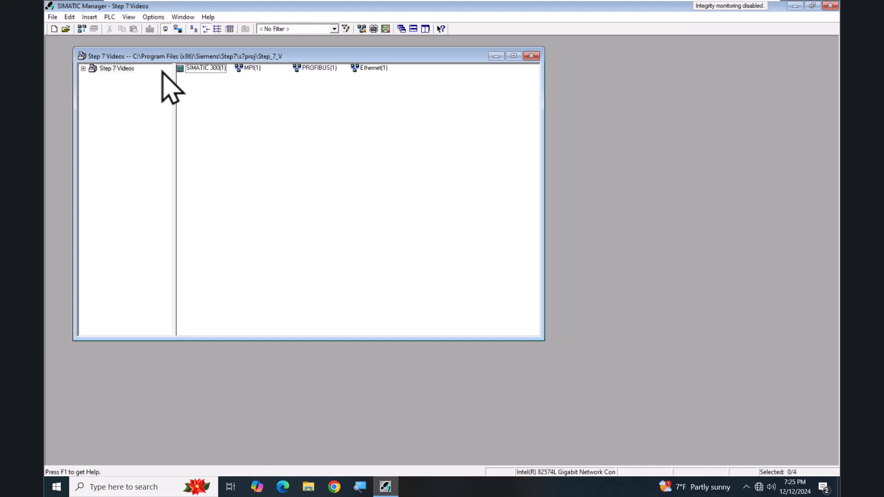
{"action": "mouse_move", "coordinate": [84, 31]}
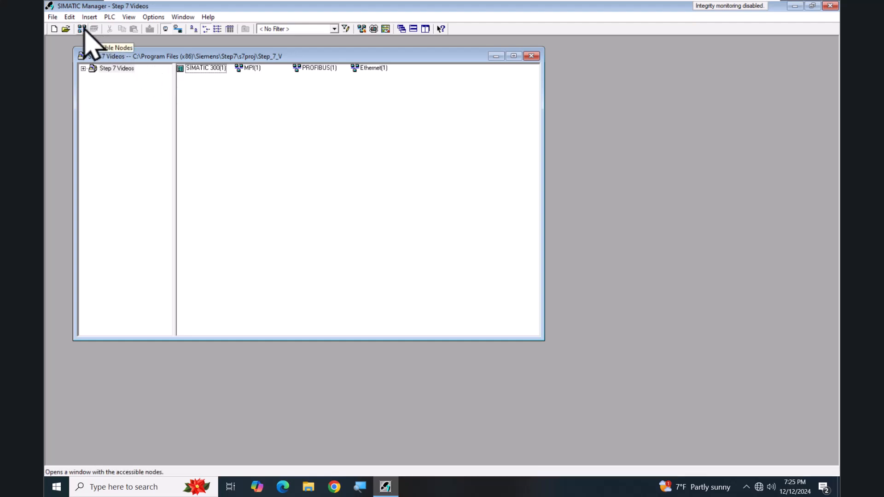
Display accessible Ethernet nodes via PLC menu and switch to Details view
{"action": "left_click", "coordinate": [110, 17]}
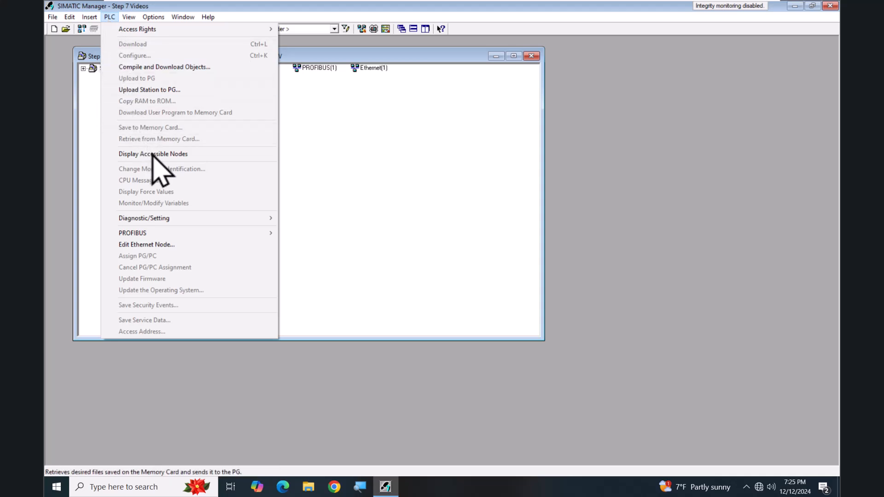
{"action": "left_click", "coordinate": [153, 154]}
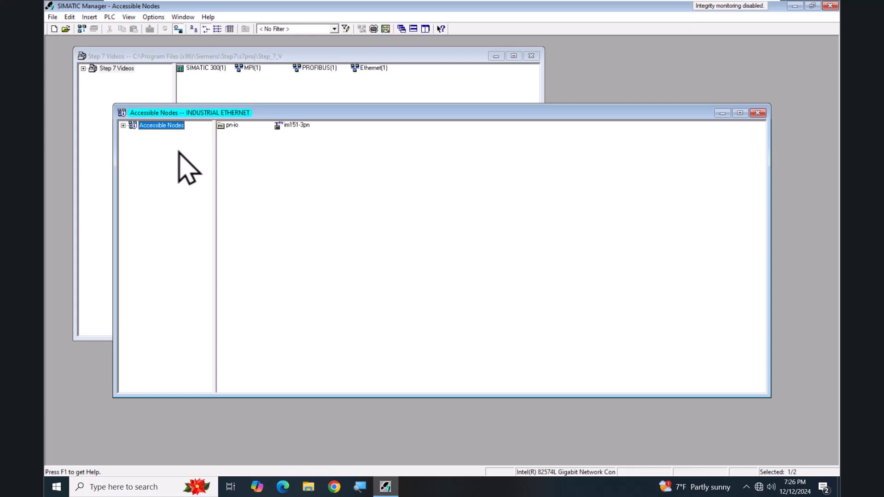
{"action": "mouse_move", "coordinate": [254, 157]}
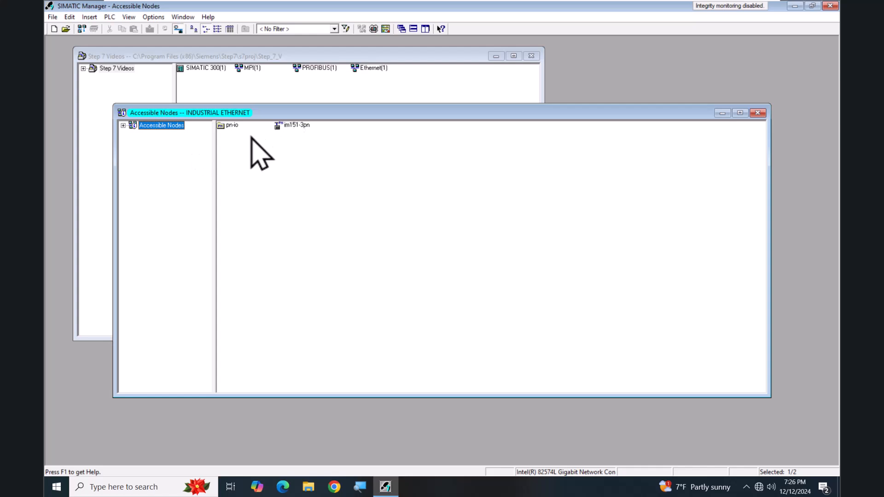
{"action": "mouse_move", "coordinate": [226, 49]}
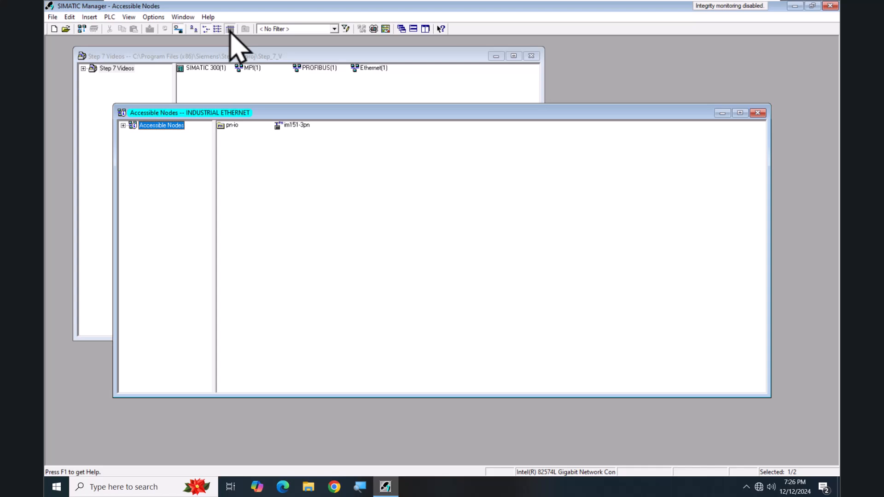
{"action": "left_click", "coordinate": [231, 29]}
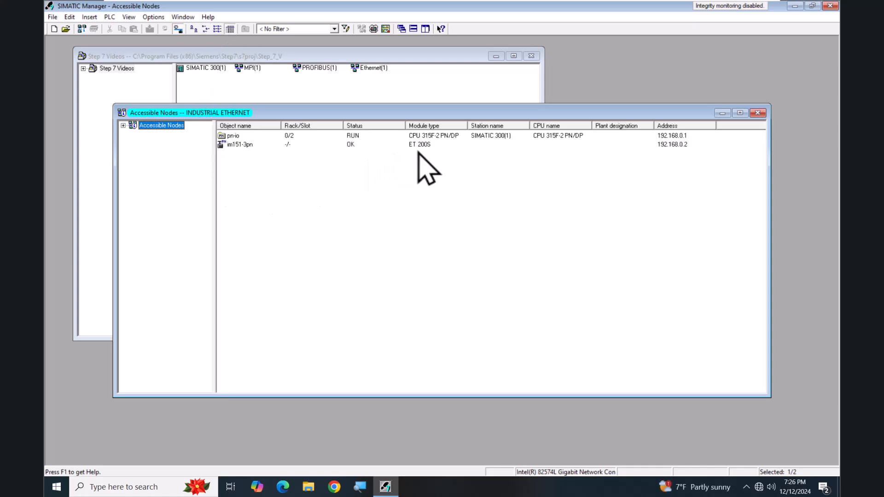
{"action": "mouse_move", "coordinate": [435, 179]}
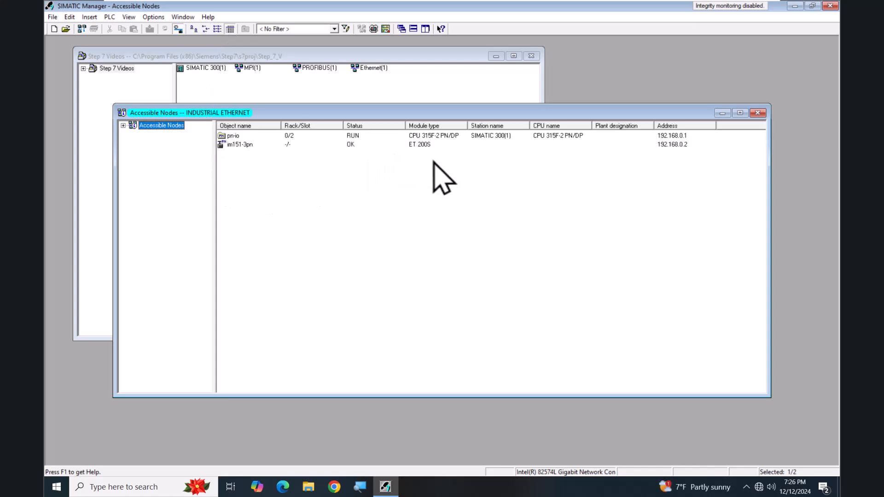
{"action": "mouse_move", "coordinate": [667, 178]}
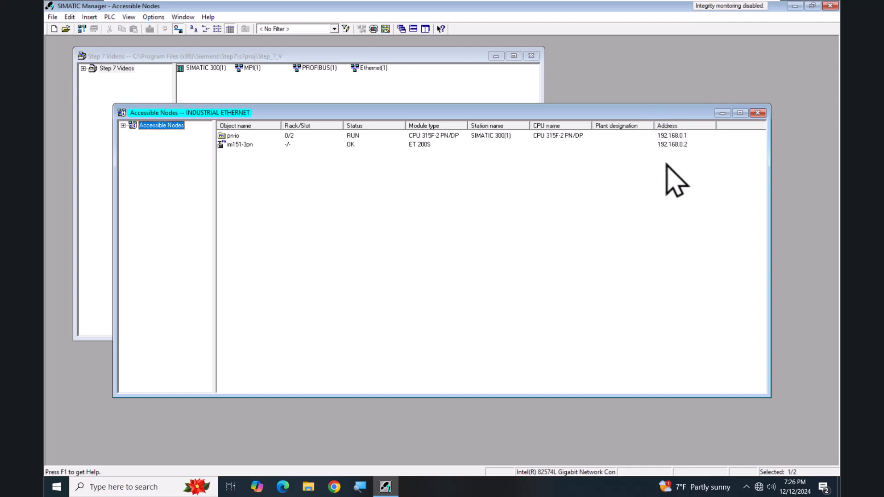
{"action": "mouse_move", "coordinate": [308, 226]}
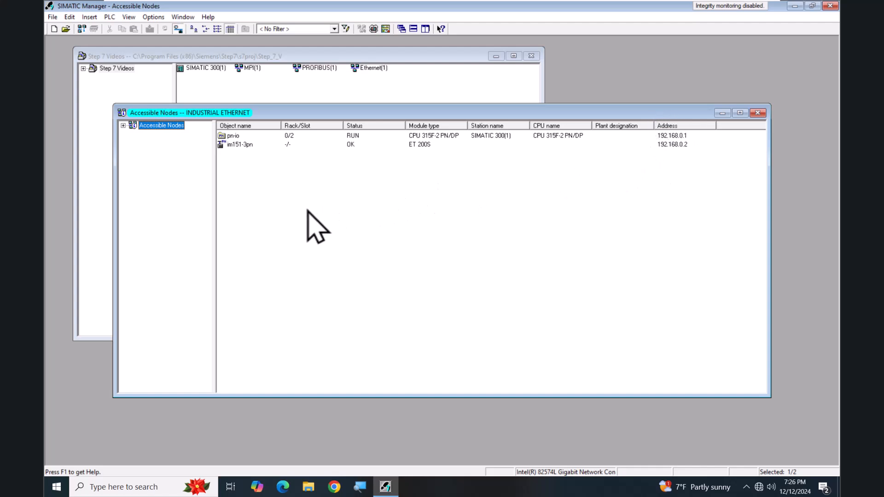
{"action": "mouse_move", "coordinate": [128, 138]}
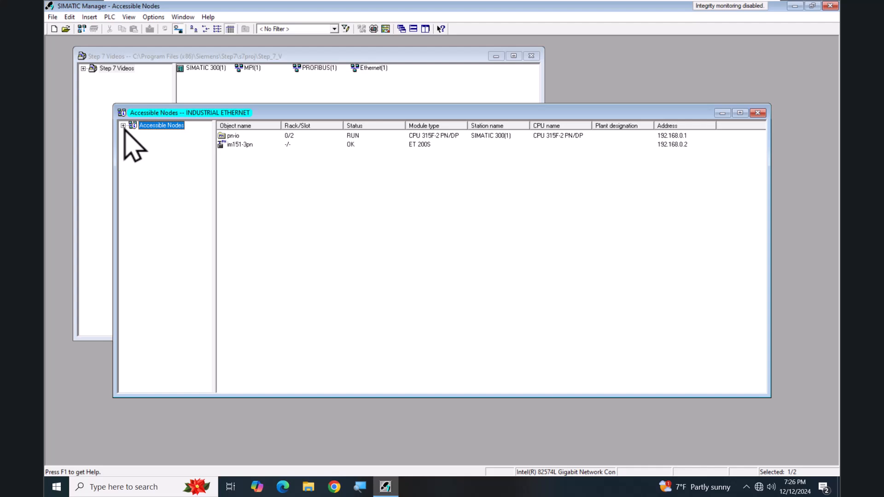
Expand Accessible Nodes > pn-io and list its Blocks folder
{"action": "left_click", "coordinate": [124, 125]}
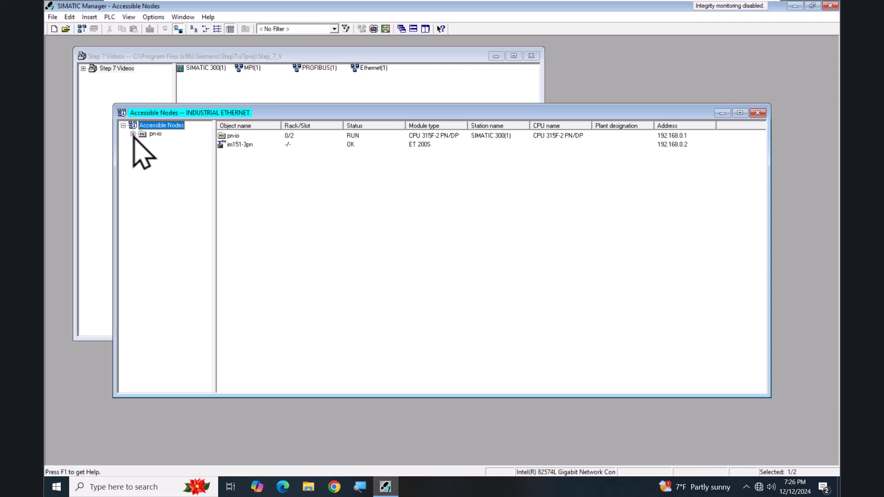
{"action": "left_click", "coordinate": [131, 134]}
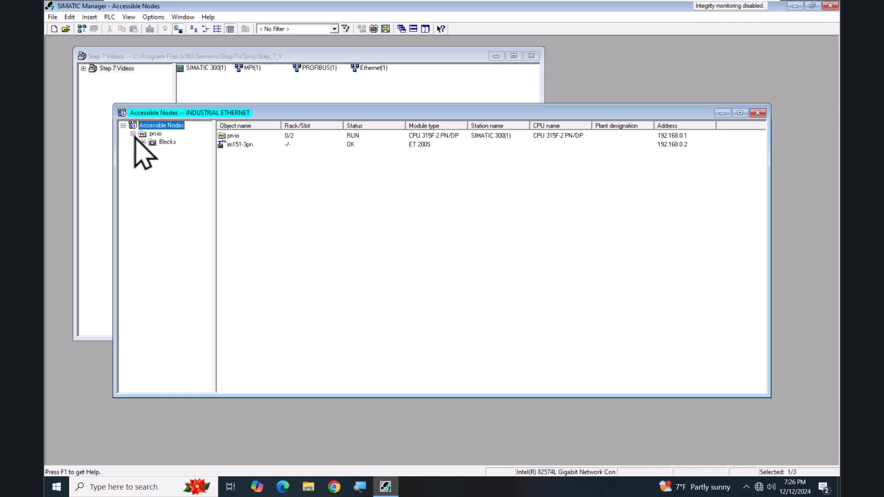
{"action": "left_click", "coordinate": [165, 142]}
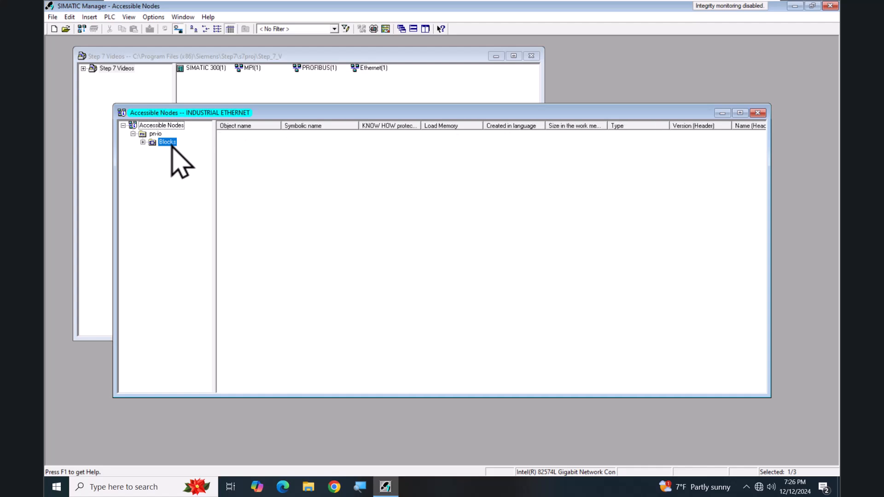
{"action": "left_click", "coordinate": [166, 141]}
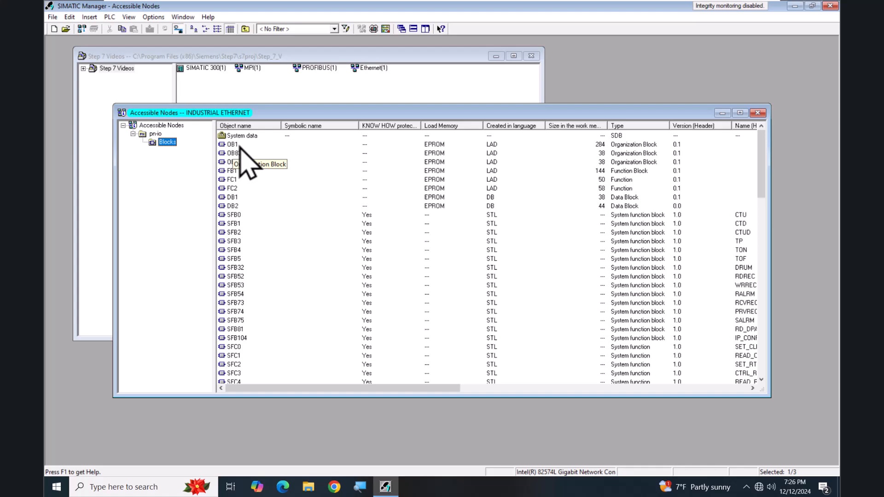
View OB1 online from pn-io past the symbol warnings, then close the editor and Accessible Nodes
{"action": "left_click", "coordinate": [235, 149]}
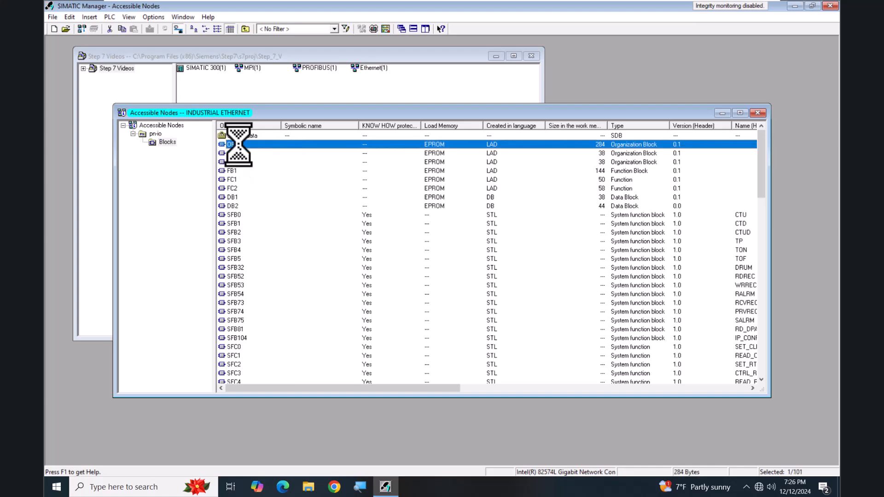
{"action": "double_click", "coordinate": [239, 148]}
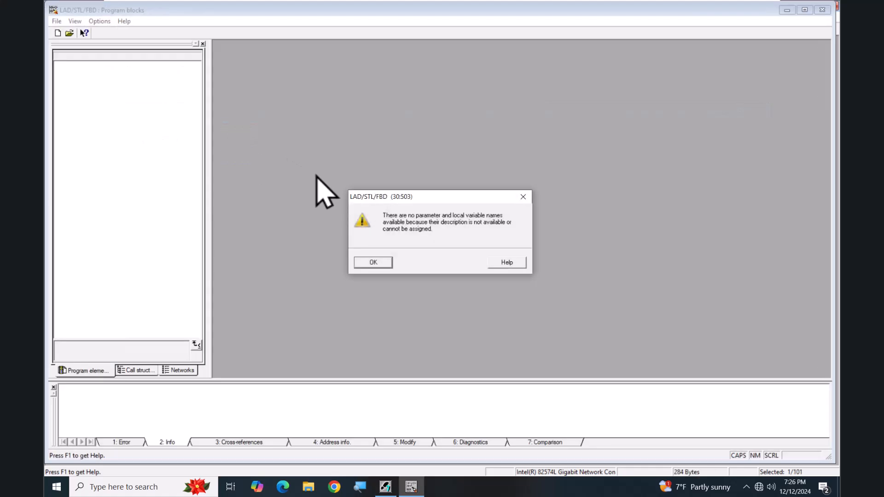
{"action": "left_click", "coordinate": [373, 263]}
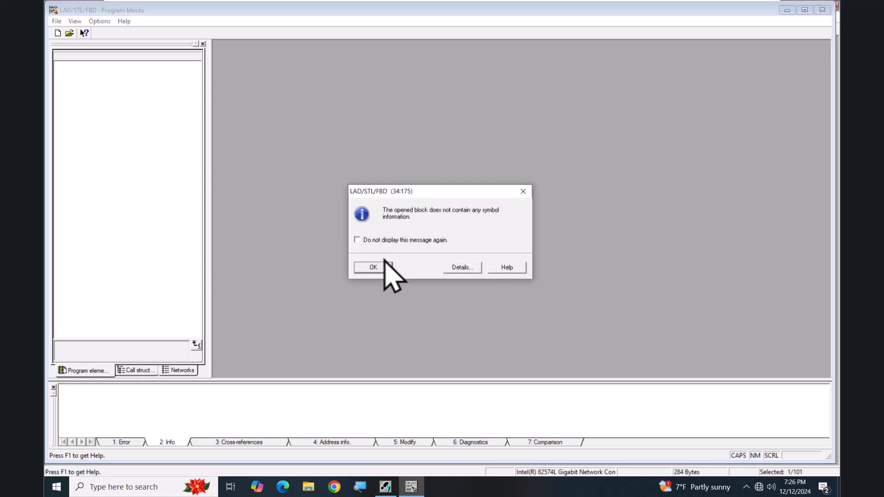
{"action": "left_click", "coordinate": [372, 267]}
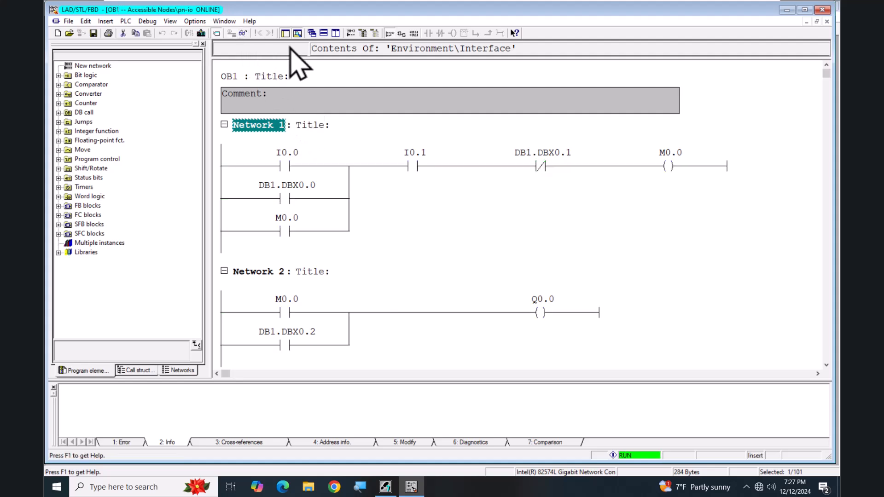
{"action": "mouse_move", "coordinate": [821, 12]}
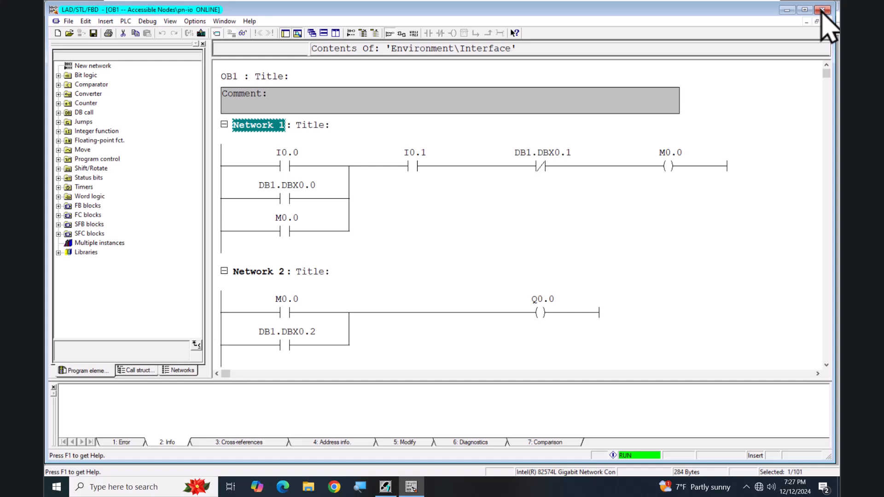
{"action": "left_click", "coordinate": [822, 10]}
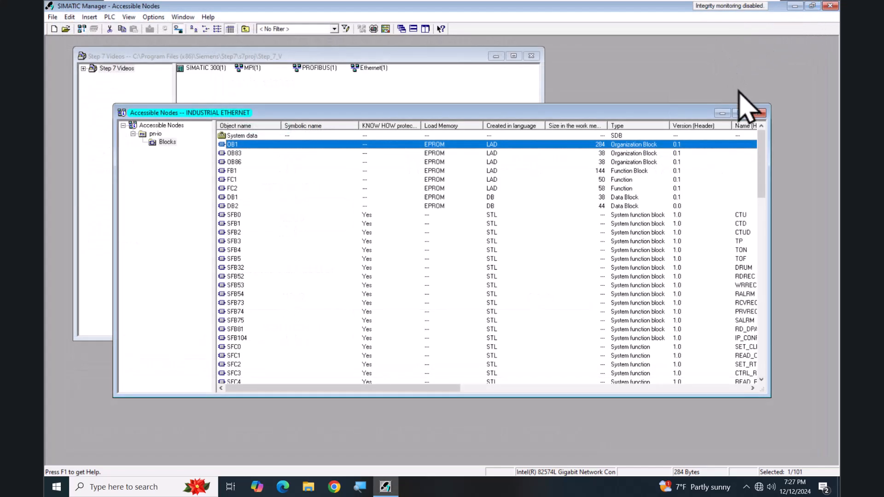
{"action": "left_click", "coordinate": [752, 113]}
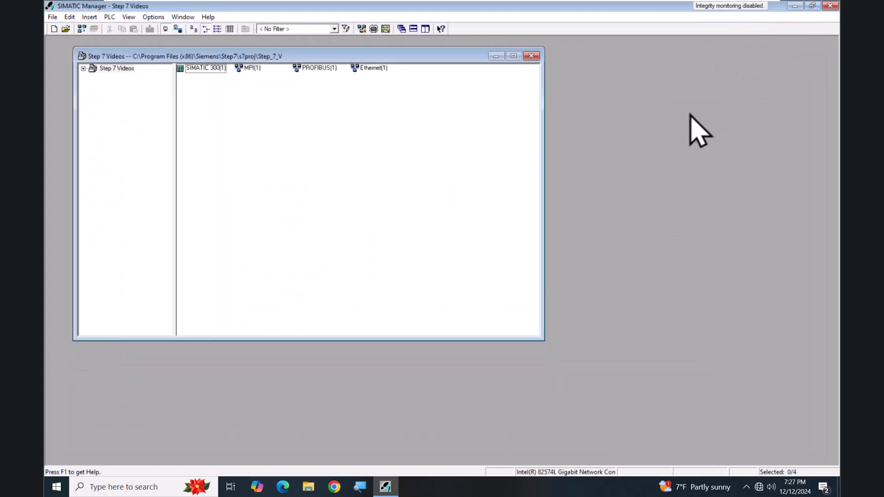
{"action": "mouse_move", "coordinate": [388, 161]}
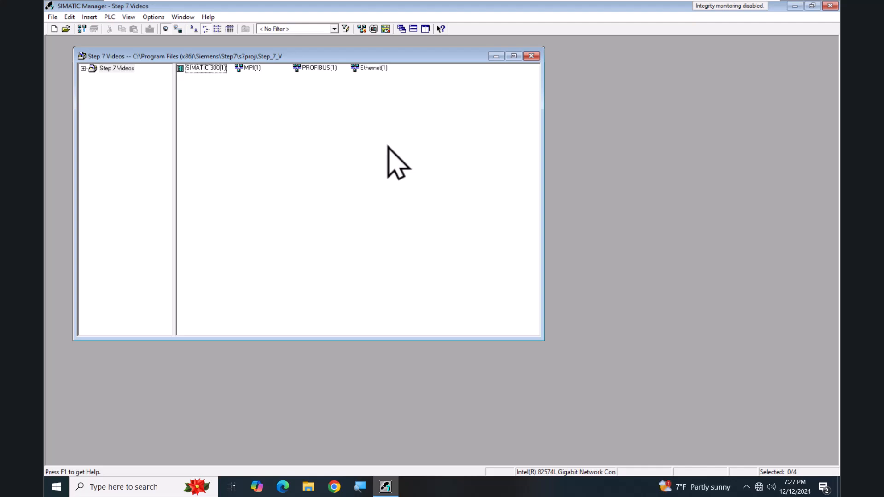
{"action": "mouse_move", "coordinate": [291, 254]}
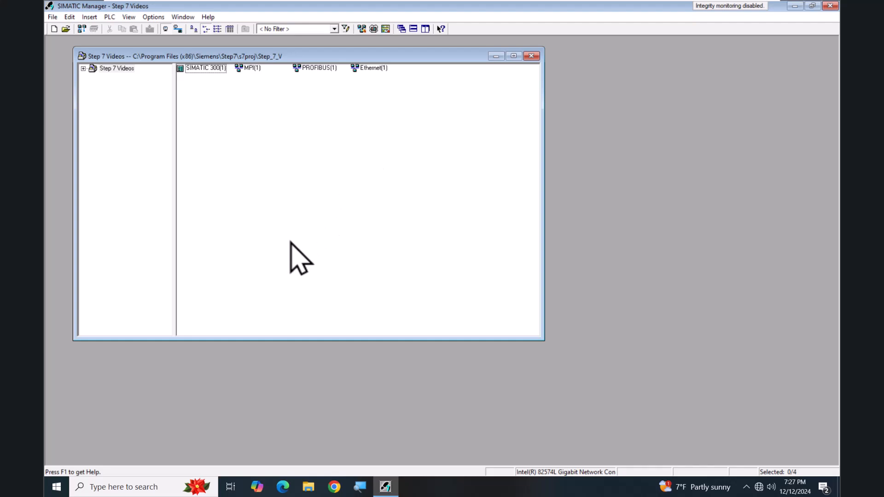
{"action": "left_click", "coordinate": [57, 487]}
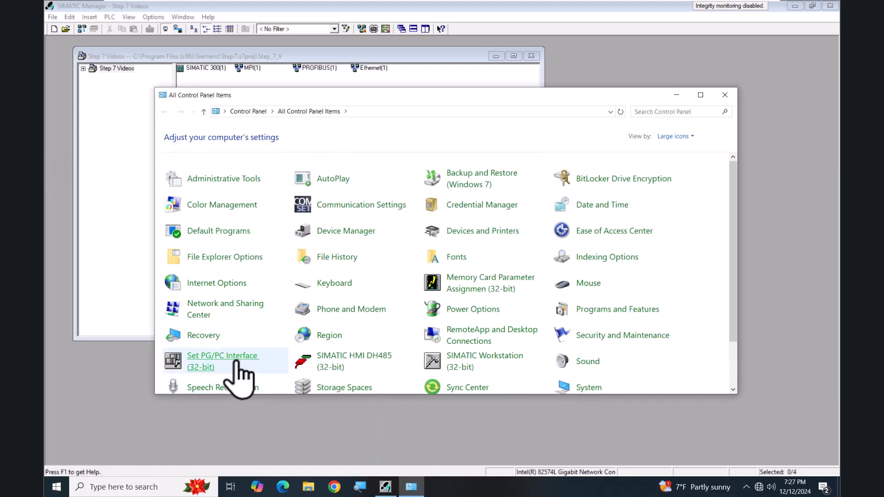
{"action": "mouse_move", "coordinate": [232, 367]}
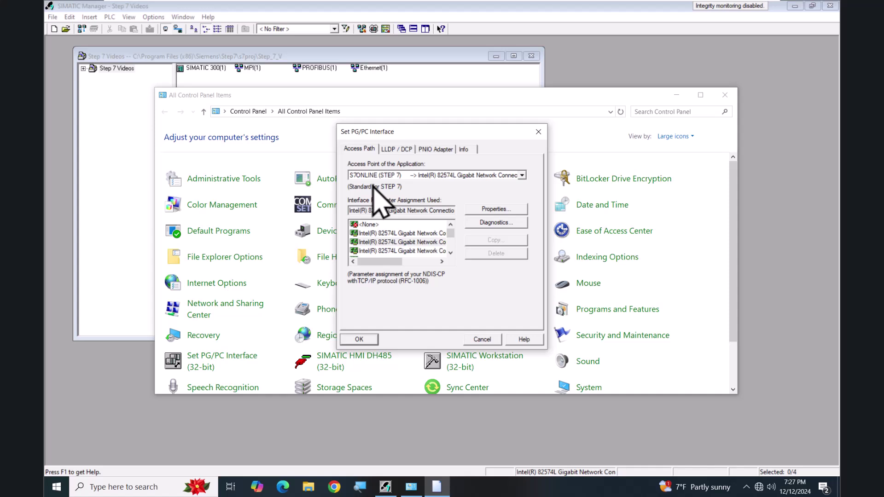
{"action": "left_click", "coordinate": [521, 176]}
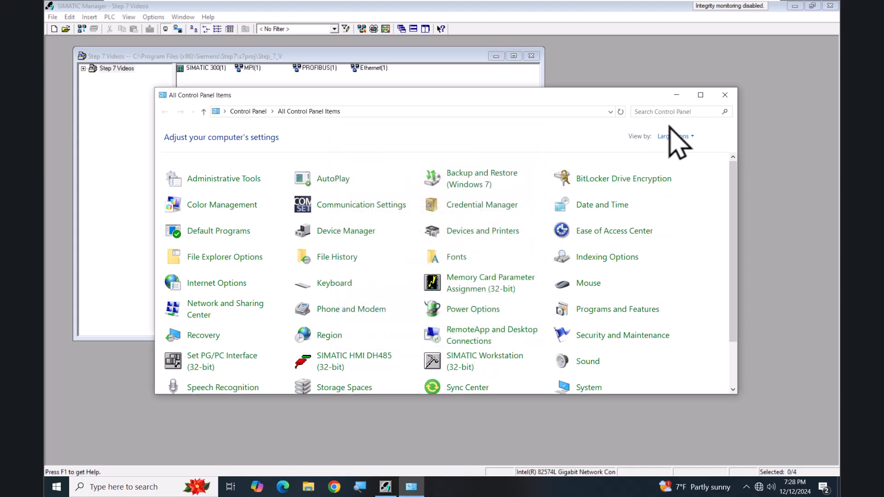
{"action": "left_click", "coordinate": [725, 95]}
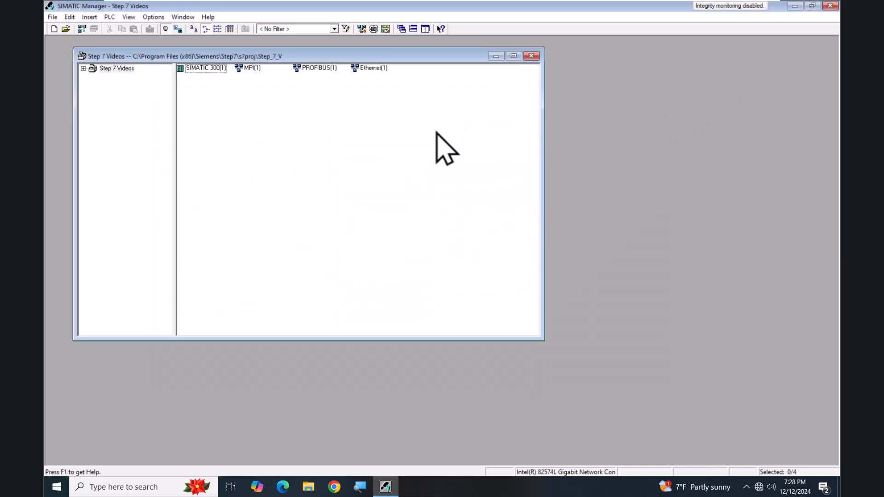